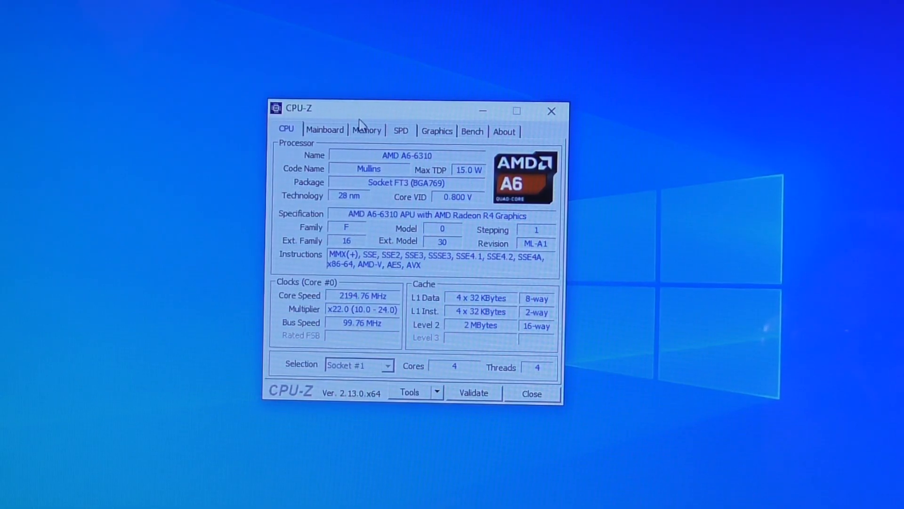
Show CPU-Z's Memory tab with 16 GB single-channel DDR3 and its timings.
{"action": "left_click", "coordinate": [366, 131]}
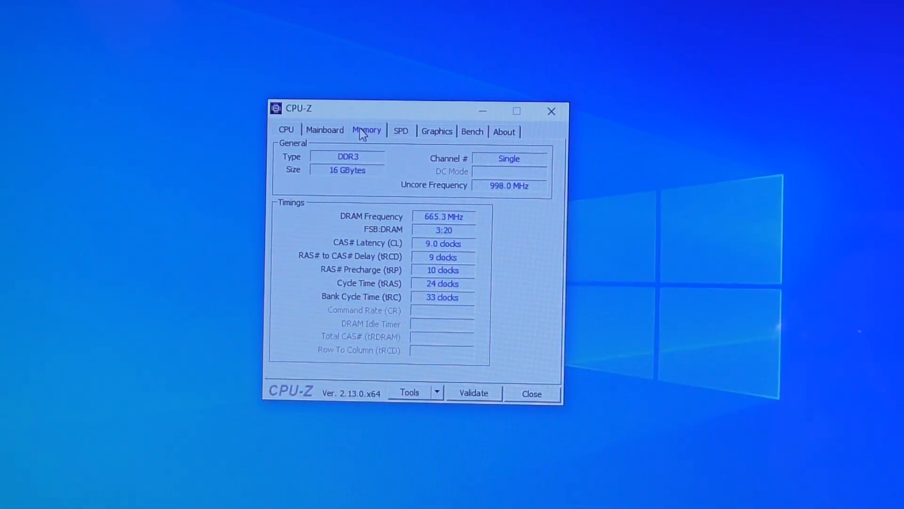
{"action": "mouse_move", "coordinate": [433, 137]}
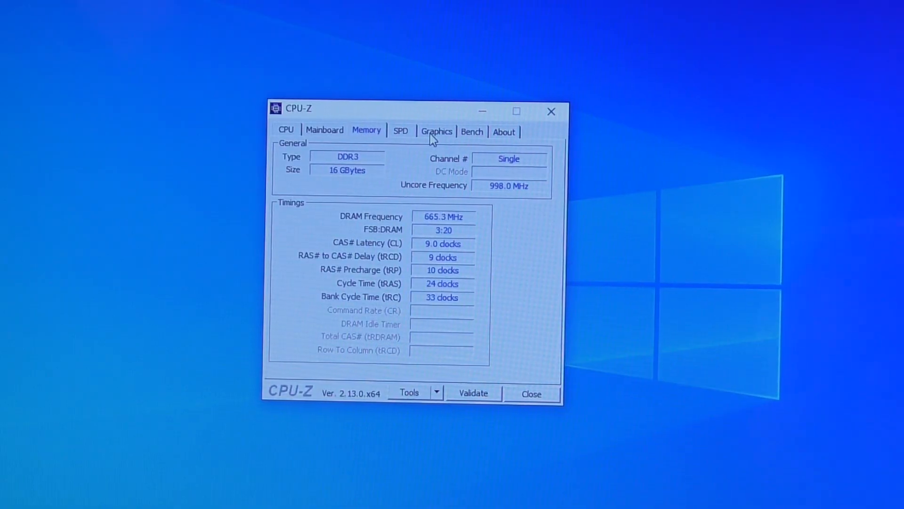
{"action": "left_click", "coordinate": [437, 132]}
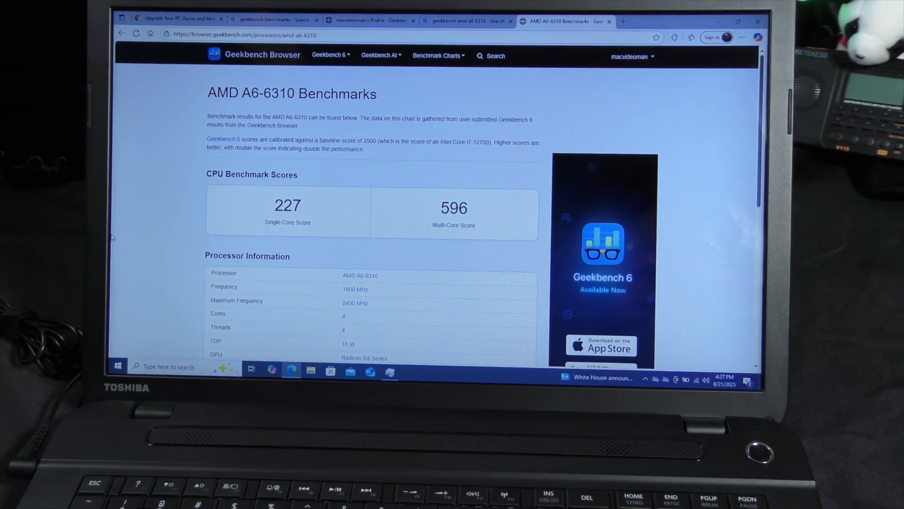
Review the AMD A6-6310 Geekbench scores: 227 single-core, 596 multi-core.
{"action": "left_click", "coordinate": [175, 21]}
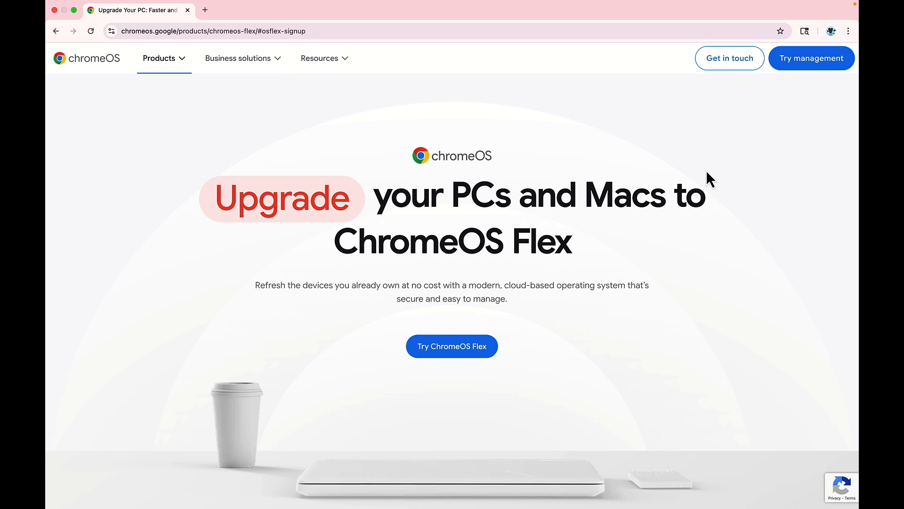
{"action": "mouse_move", "coordinate": [597, 343]}
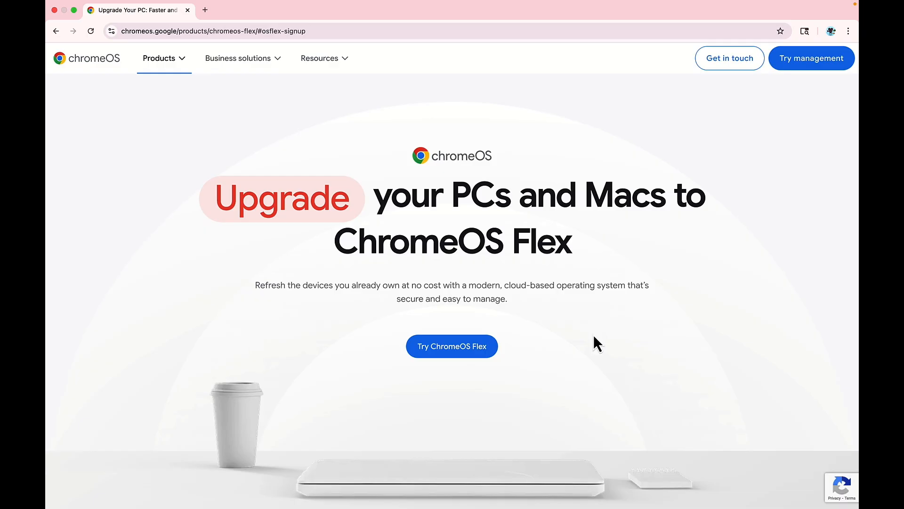
{"action": "mouse_move", "coordinate": [557, 353]}
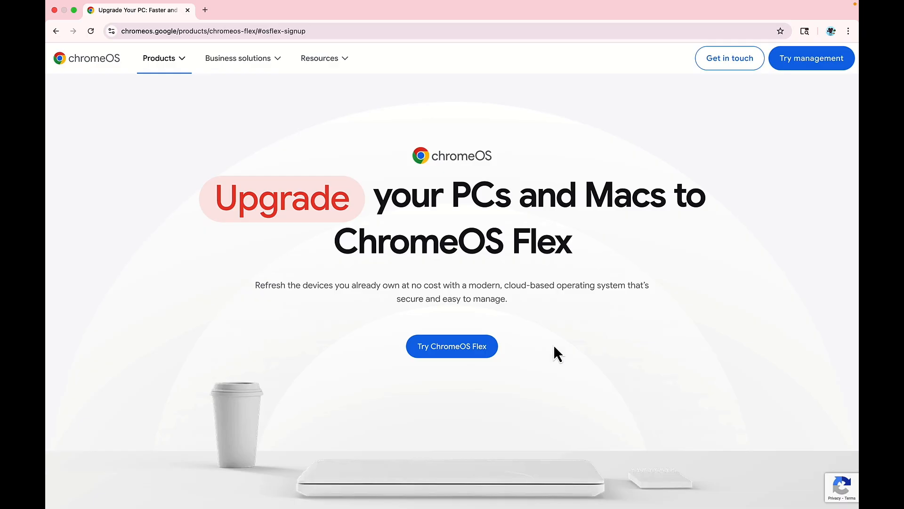
{"action": "mouse_move", "coordinate": [452, 346]}
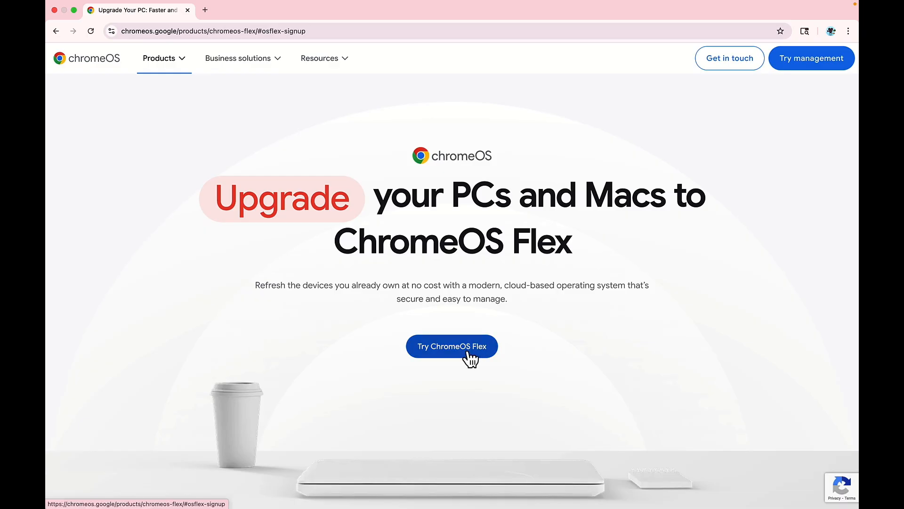
Use Try ChromeOS Flex to reach the free Get started sign-up section.
{"action": "left_click", "coordinate": [452, 346]}
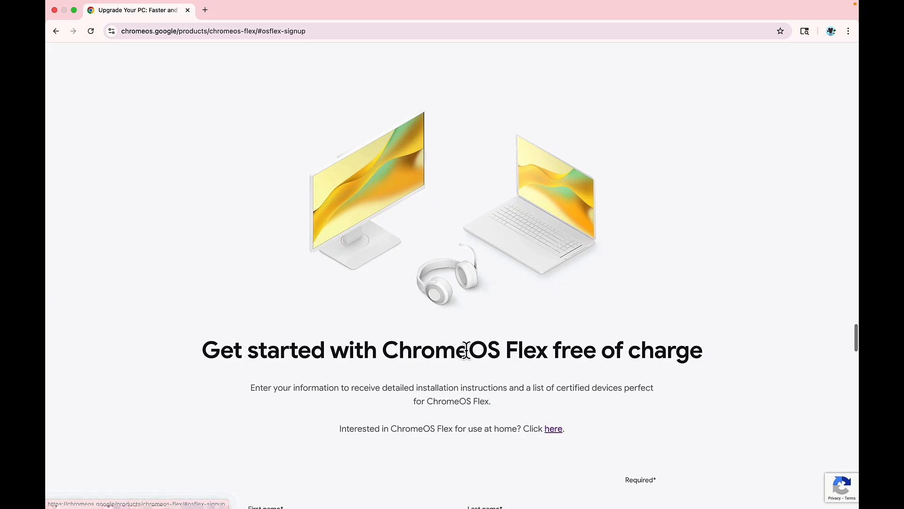
{"action": "mouse_move", "coordinate": [568, 434]}
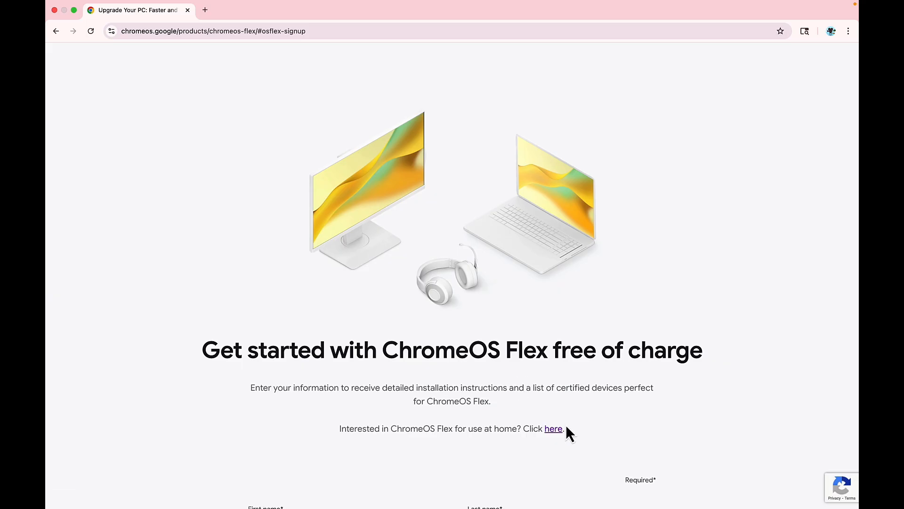
{"action": "mouse_move", "coordinate": [553, 428]}
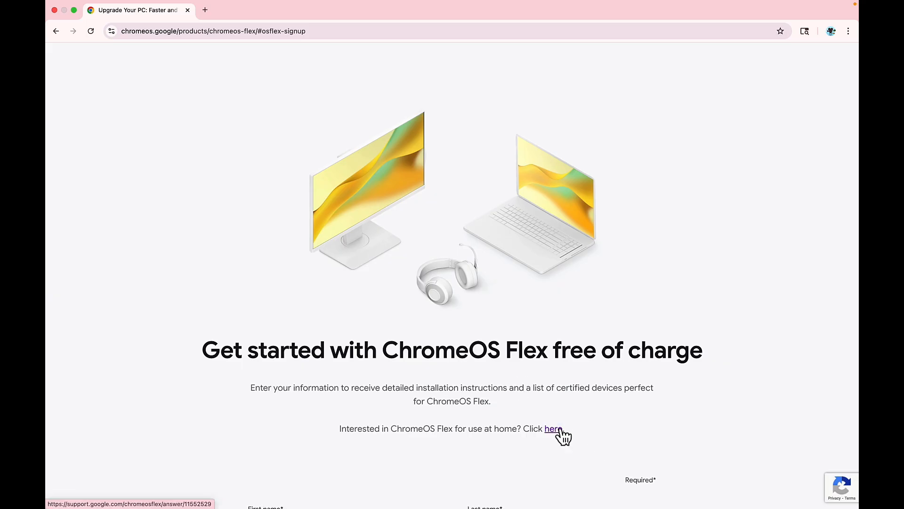
Follow the home-use guide from Prepare for installation to '1: Create the USB installer'.
{"action": "left_click", "coordinate": [553, 429]}
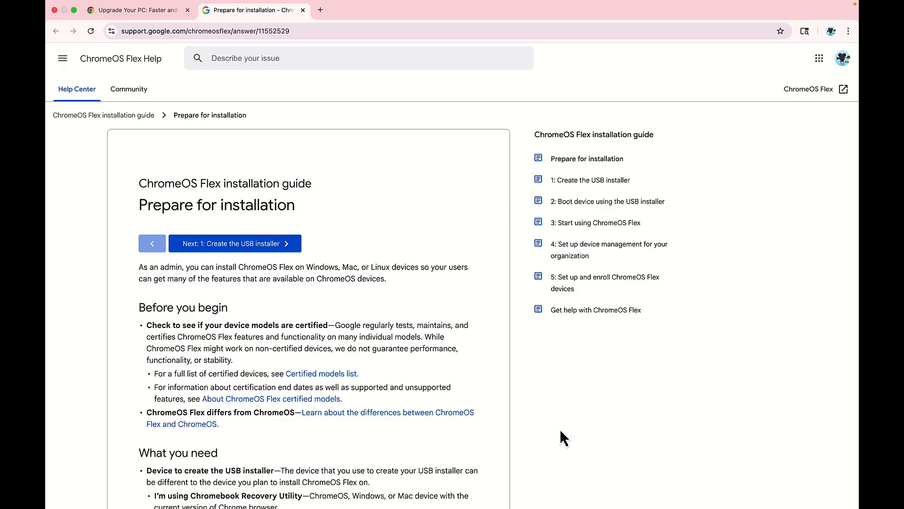
{"action": "scroll", "scroll_direction": "down", "scroll_amount": 3}
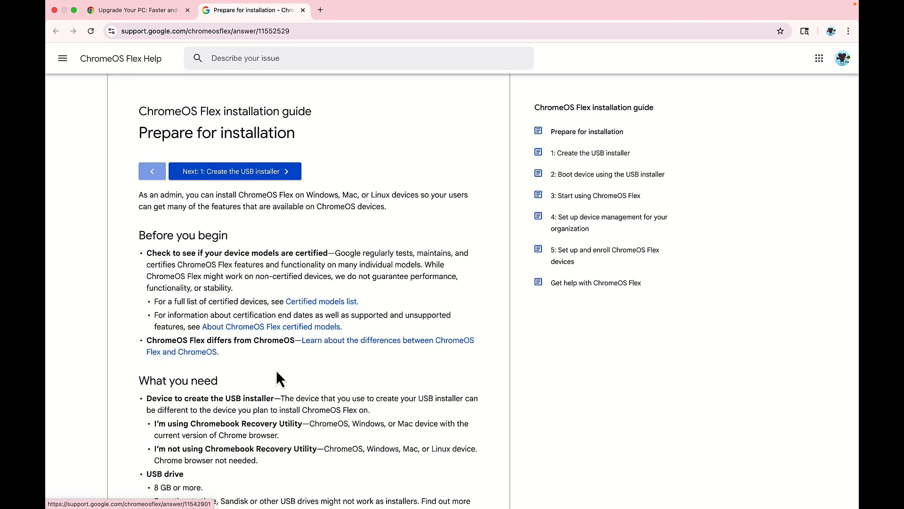
{"action": "scroll", "scroll_direction": "down", "scroll_amount": 3}
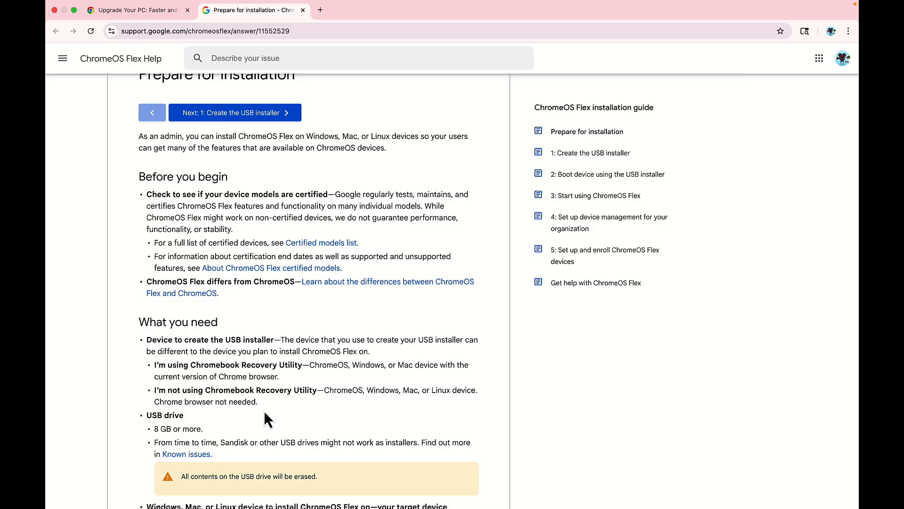
{"action": "scroll", "scroll_direction": "up", "scroll_amount": 3}
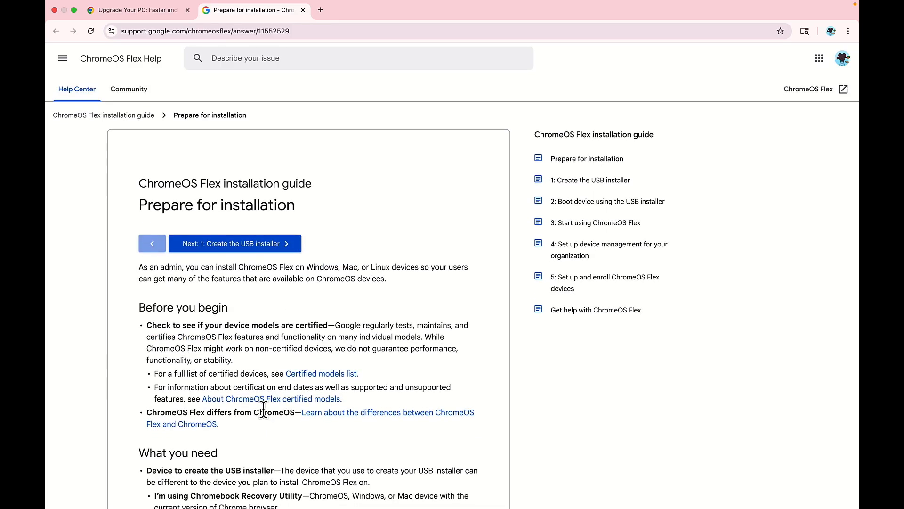
{"action": "mouse_move", "coordinate": [231, 256]}
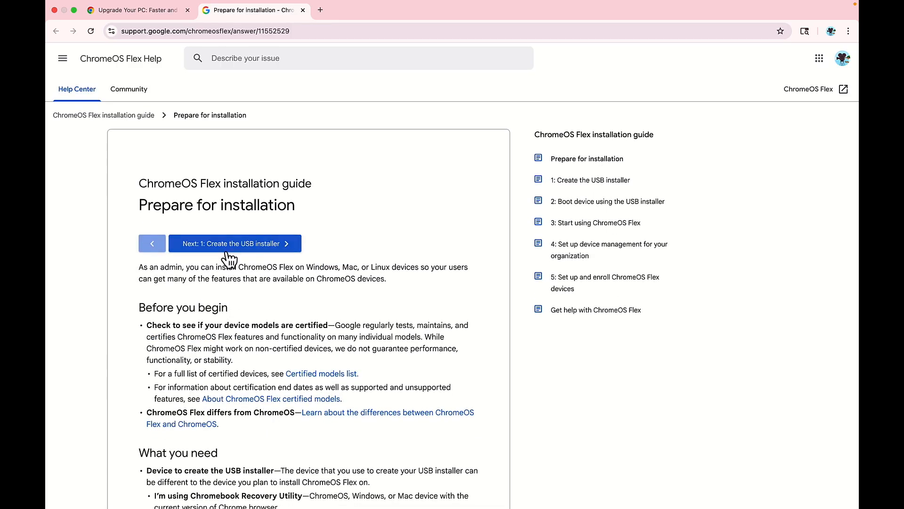
{"action": "mouse_move", "coordinate": [225, 250]}
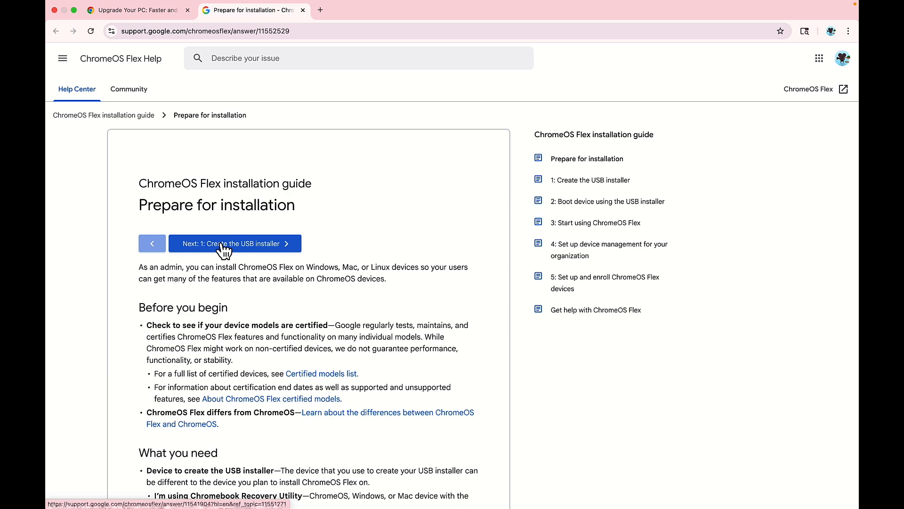
{"action": "left_click", "coordinate": [234, 243]}
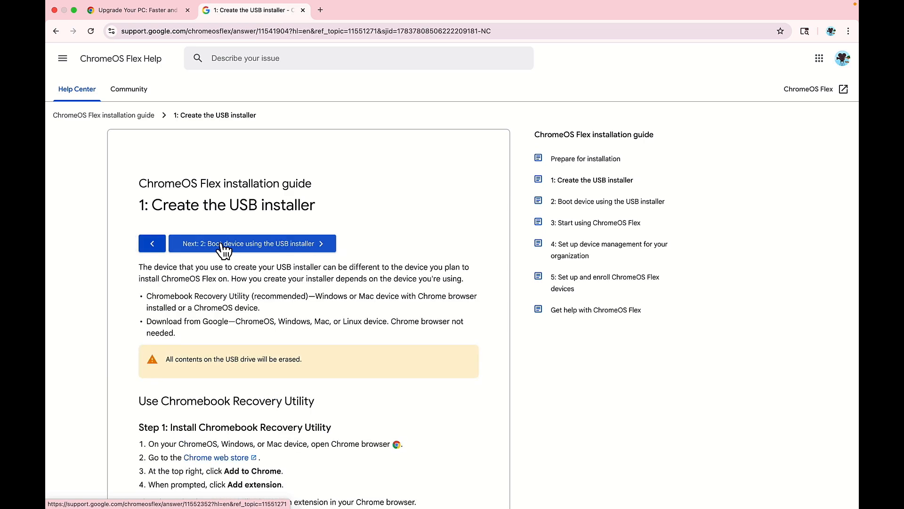
{"action": "scroll", "scroll_direction": "down", "scroll_amount": 3}
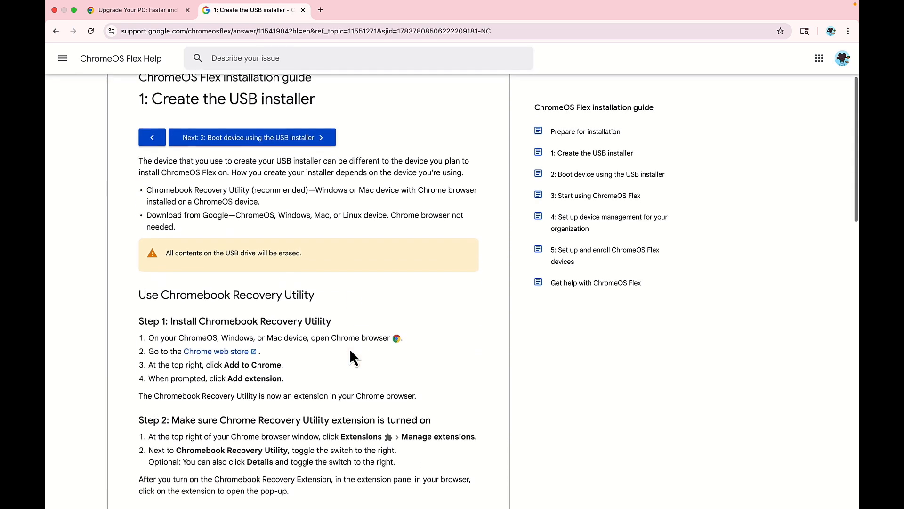
{"action": "scroll", "scroll_direction": "down", "scroll_amount": 3}
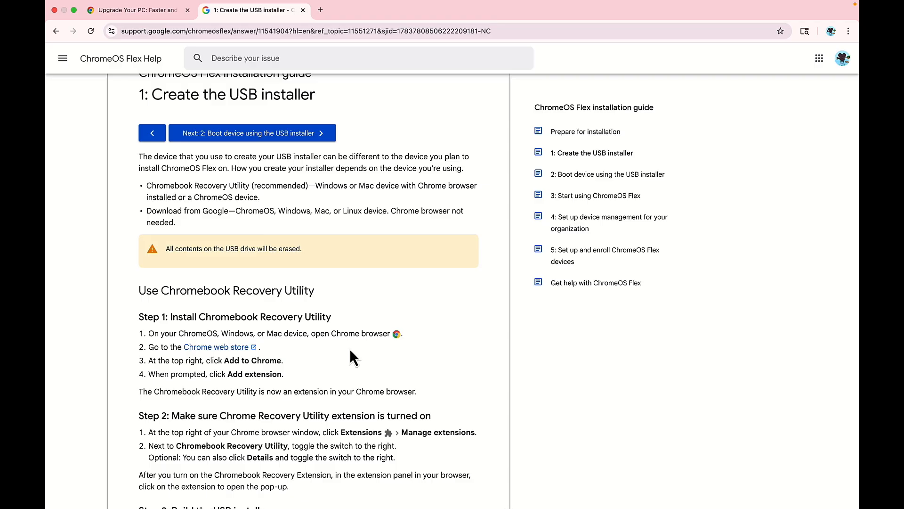
{"action": "mouse_move", "coordinate": [239, 363]}
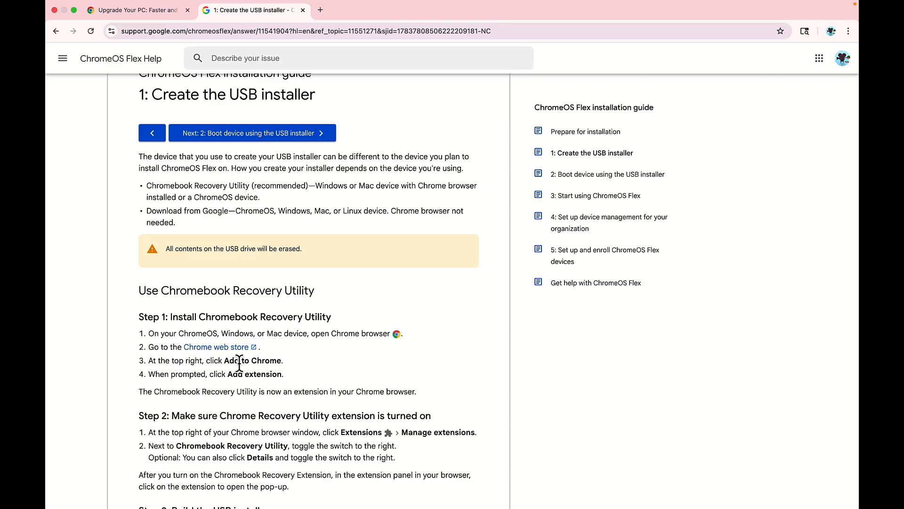
{"action": "mouse_move", "coordinate": [217, 347]}
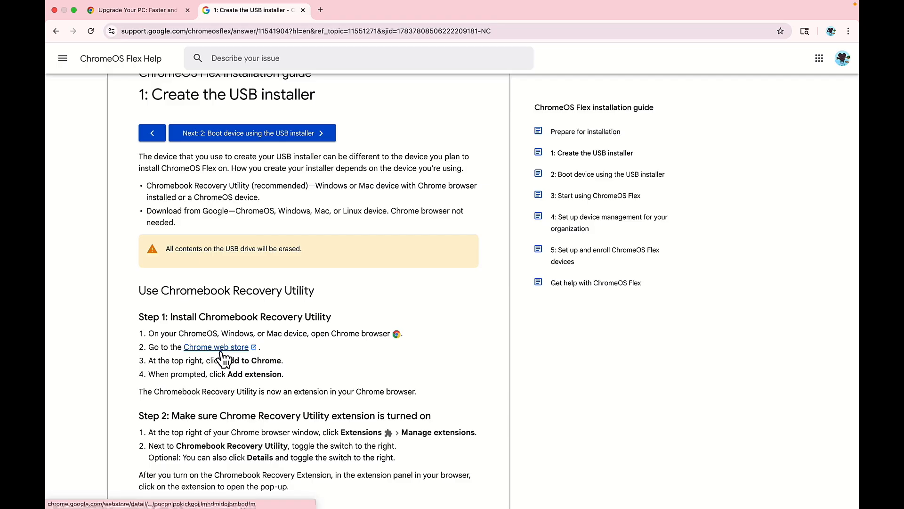
{"action": "mouse_move", "coordinate": [215, 361]}
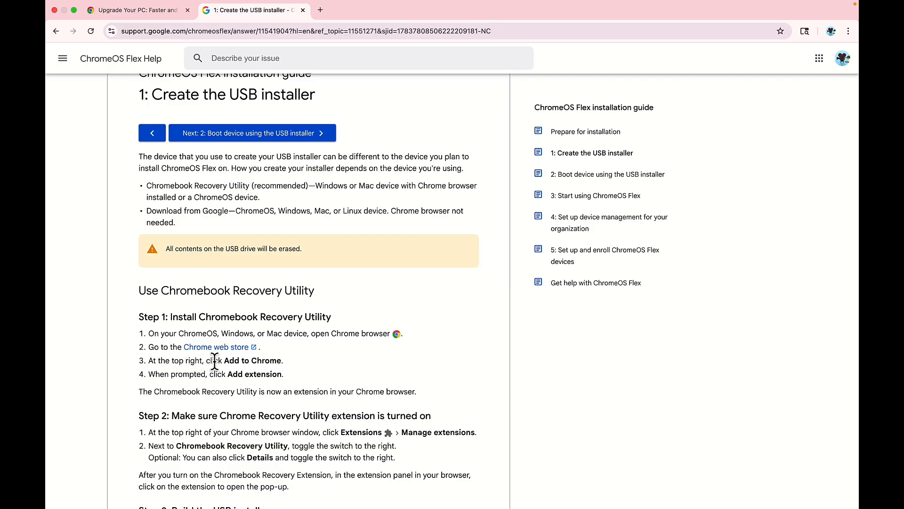
{"action": "mouse_move", "coordinate": [216, 347]}
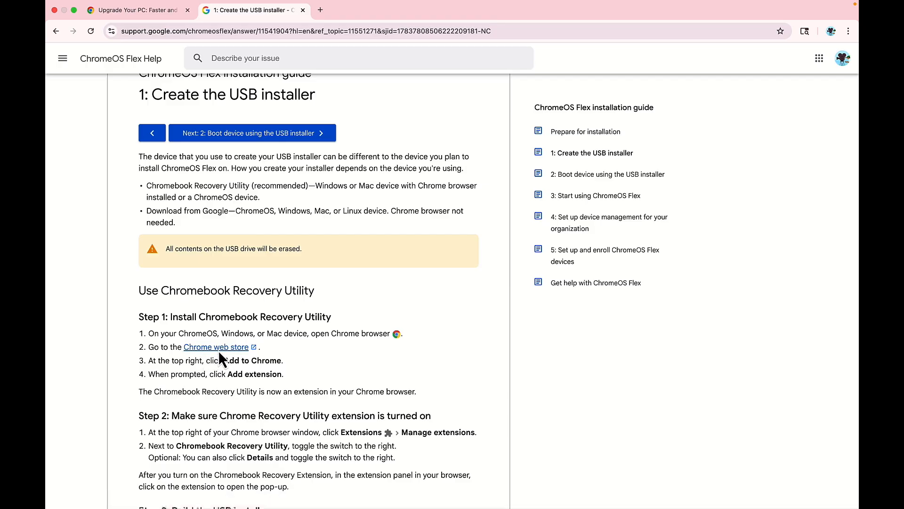
Install the Chromebook Recovery Utility extension, then return to the Build the USB installer steps.
{"action": "left_click", "coordinate": [216, 346]}
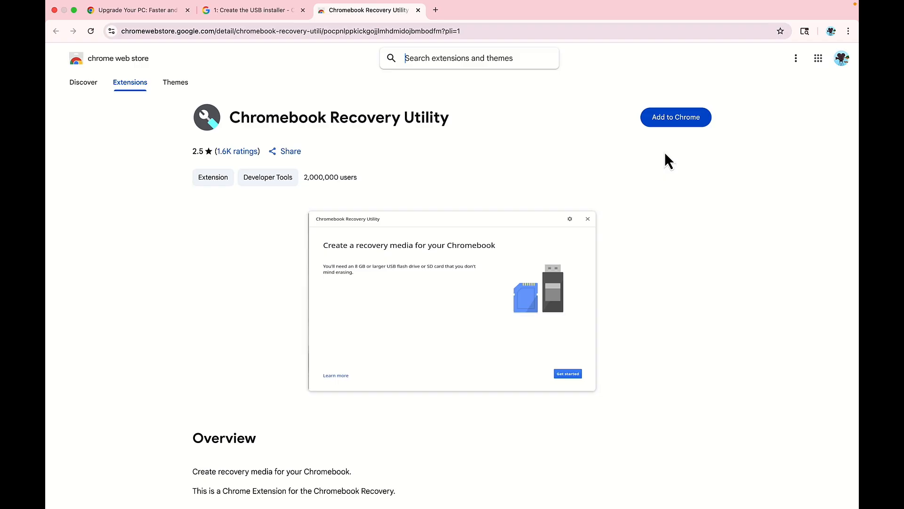
{"action": "left_click", "coordinate": [676, 117]}
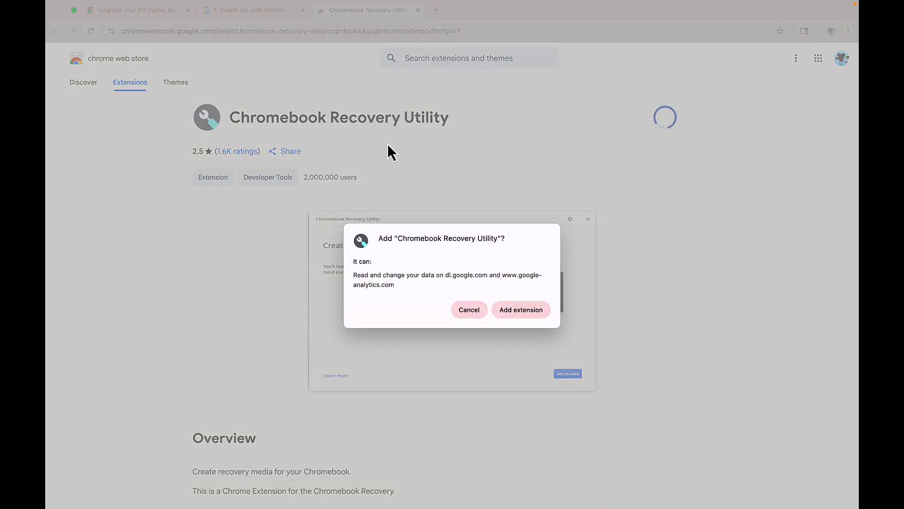
{"action": "left_click", "coordinate": [520, 310]}
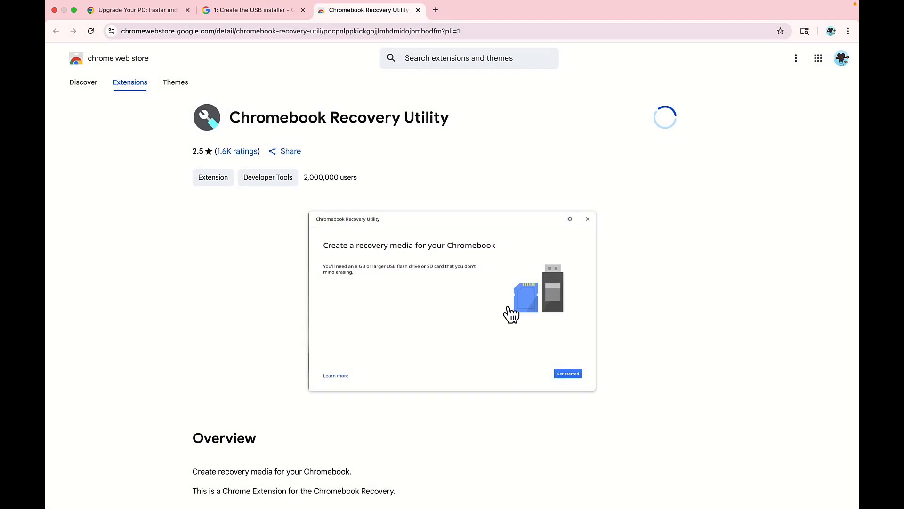
{"action": "left_click", "coordinate": [251, 10]}
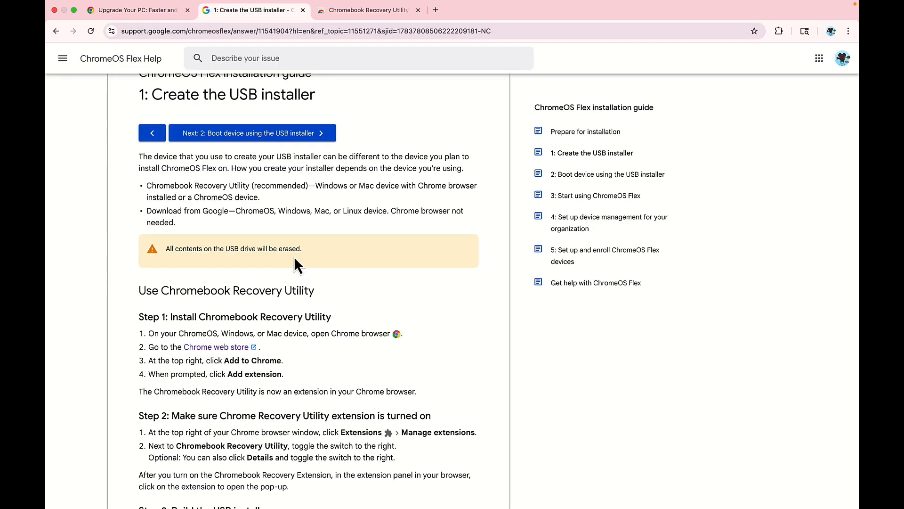
{"action": "scroll", "scroll_direction": "down", "scroll_amount": 3}
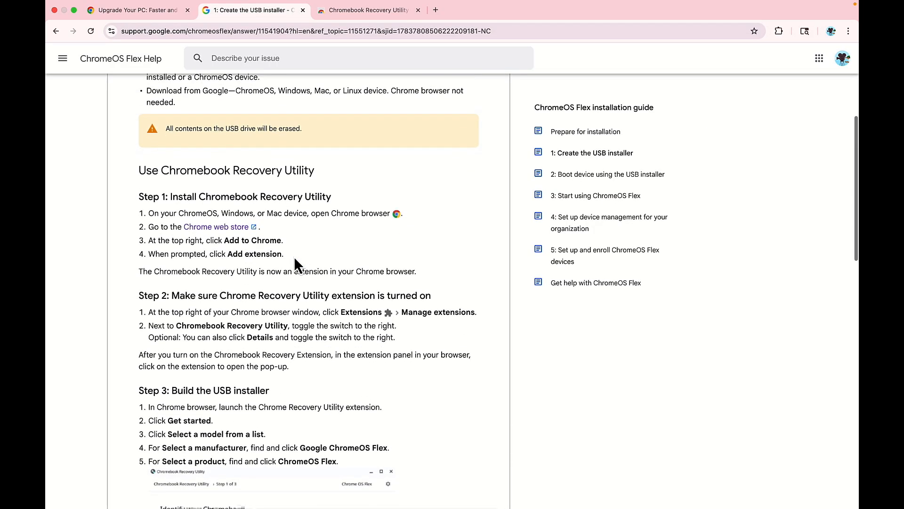
{"action": "mouse_move", "coordinate": [347, 295]}
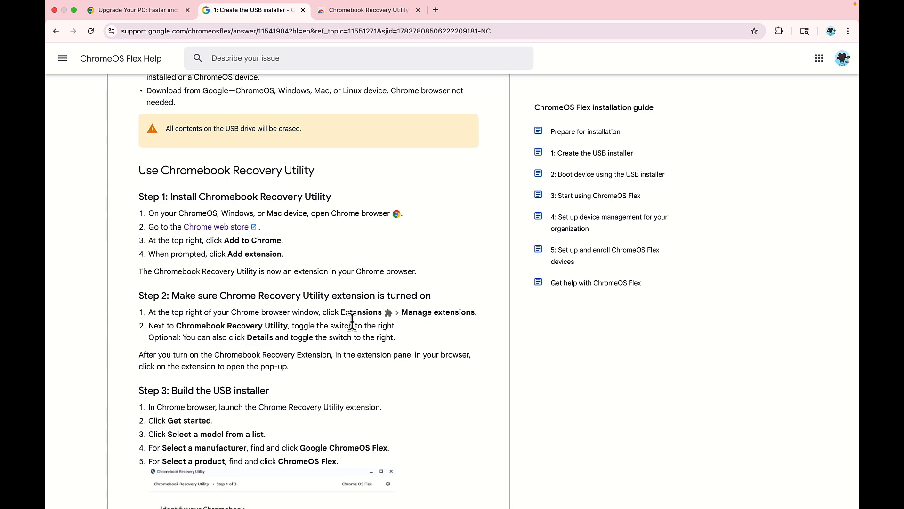
{"action": "mouse_move", "coordinate": [780, 62]}
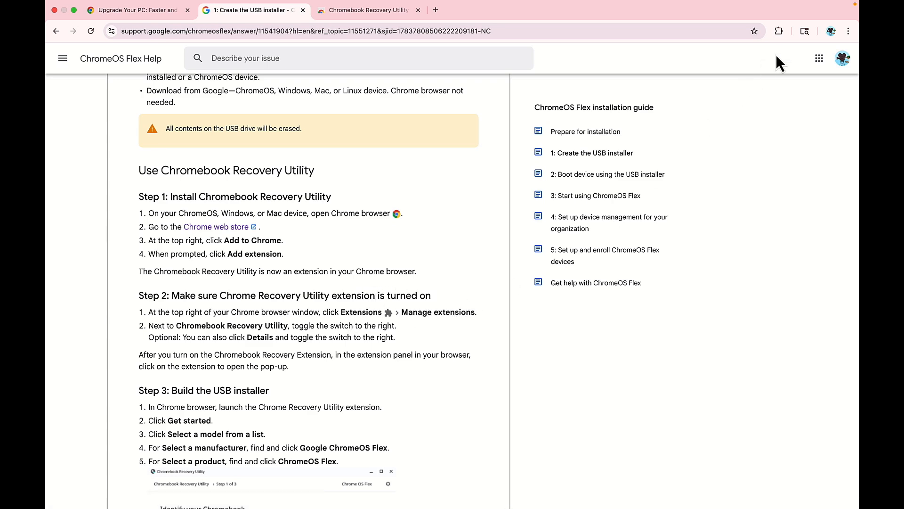
Launch Chromebook Recovery Utility and pick manufacturer Google ChromeOS Flex, product ChromeOS Flex.
{"action": "left_click", "coordinate": [778, 31]}
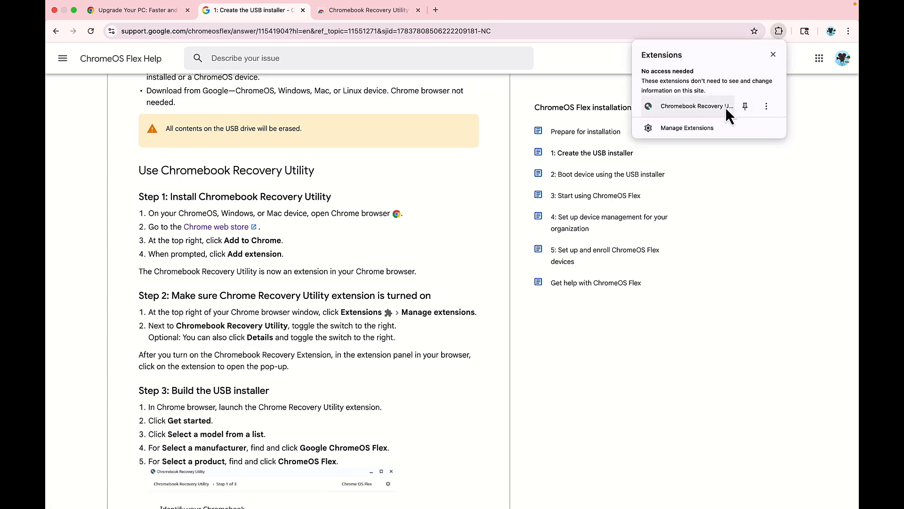
{"action": "mouse_move", "coordinate": [722, 117]}
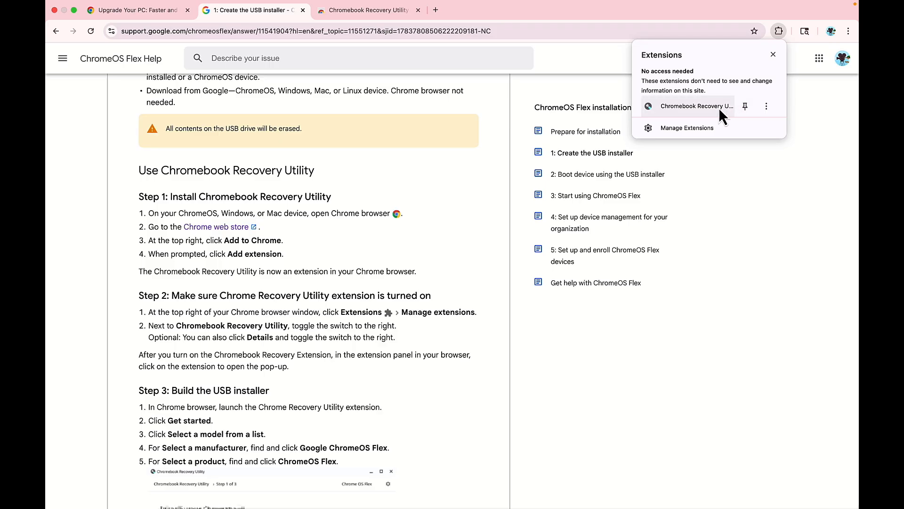
{"action": "left_click", "coordinate": [697, 106]}
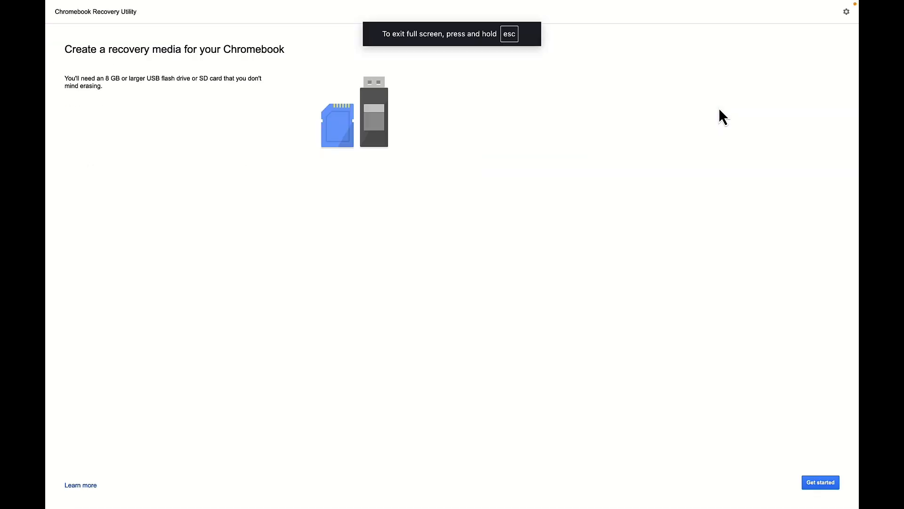
{"action": "mouse_move", "coordinate": [652, 315]}
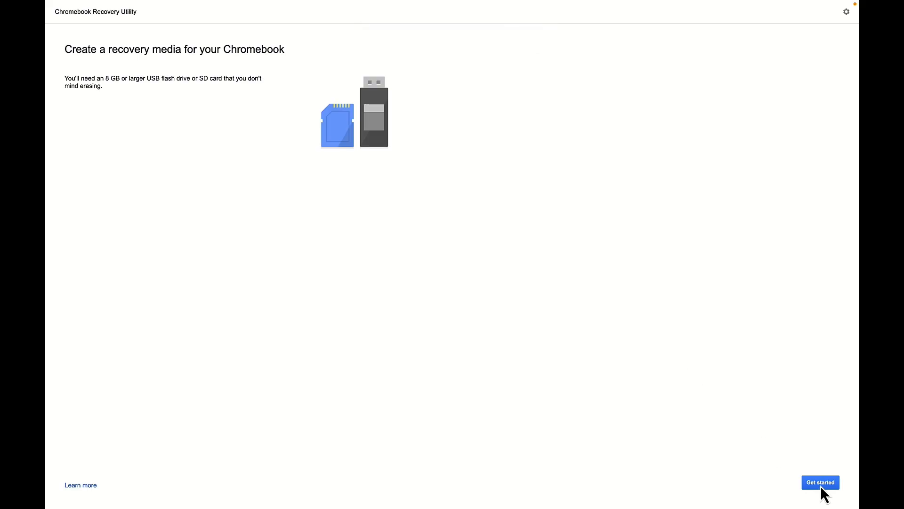
{"action": "left_click", "coordinate": [819, 482]}
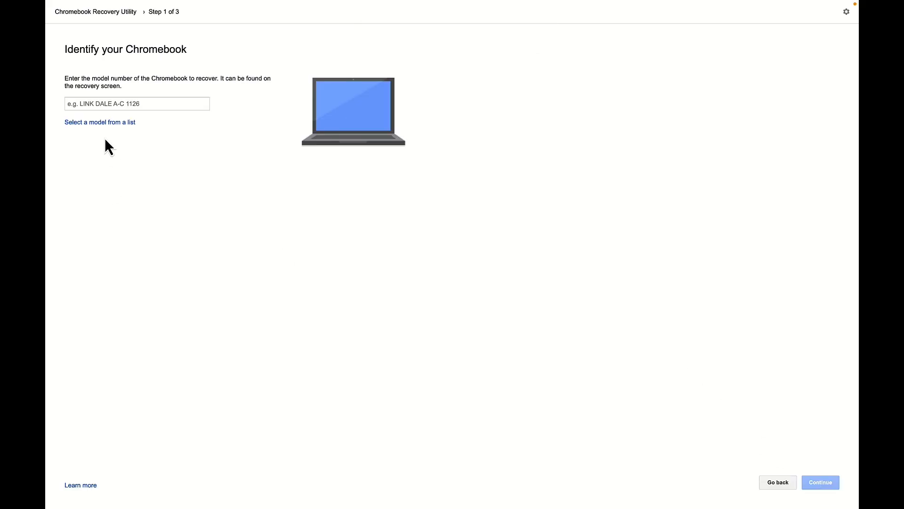
{"action": "left_click", "coordinate": [100, 122]}
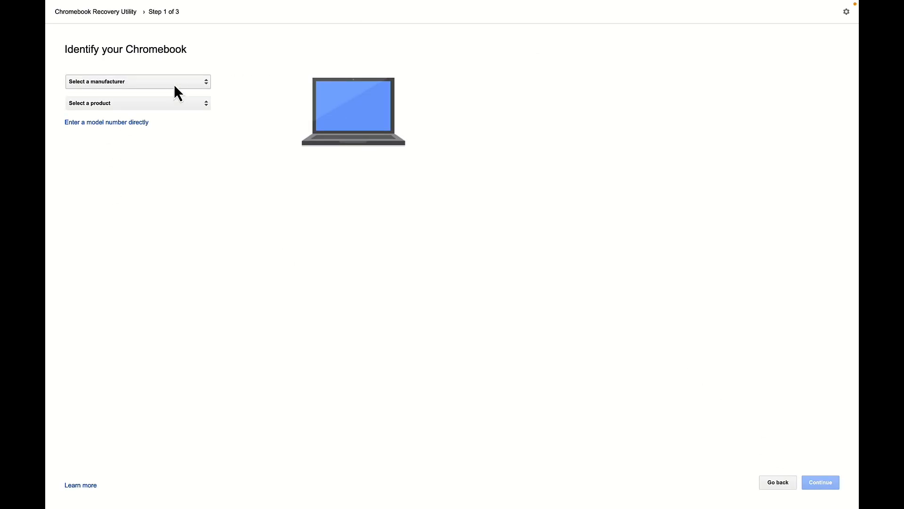
{"action": "left_click", "coordinate": [137, 82]}
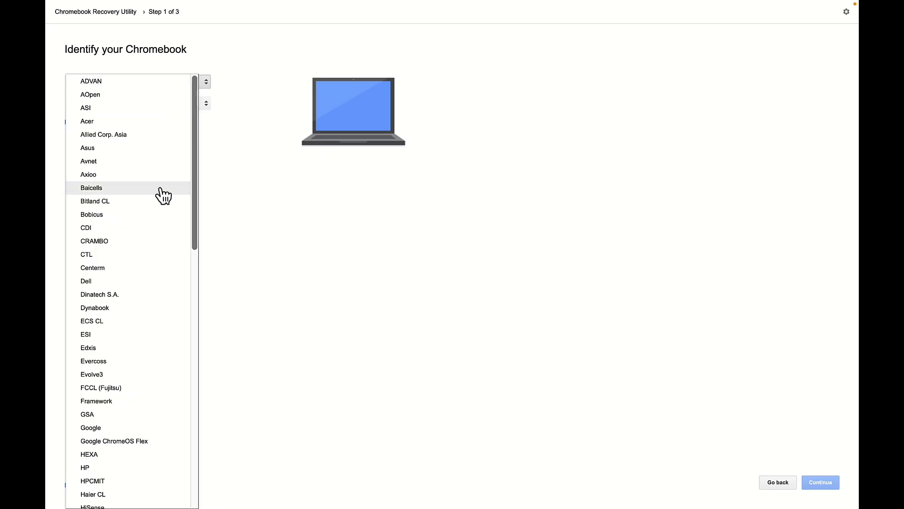
{"action": "left_click", "coordinate": [114, 441]}
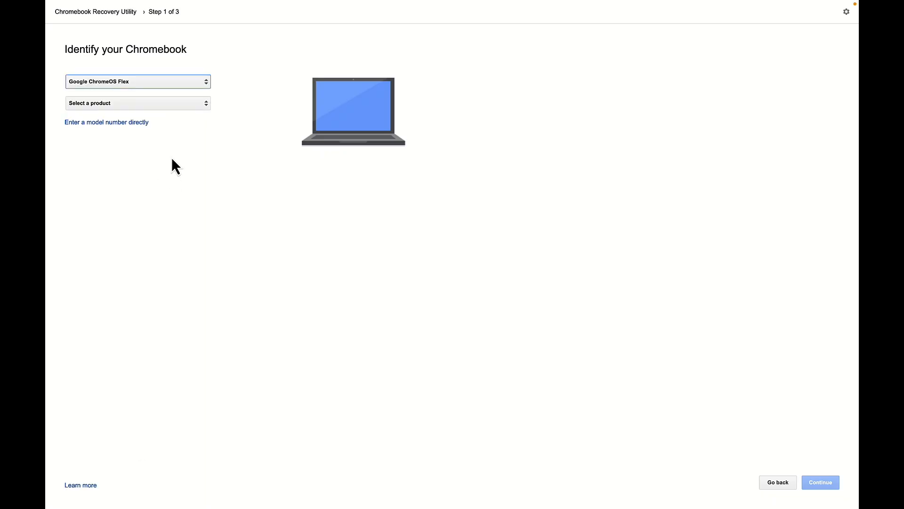
{"action": "left_click", "coordinate": [137, 103]}
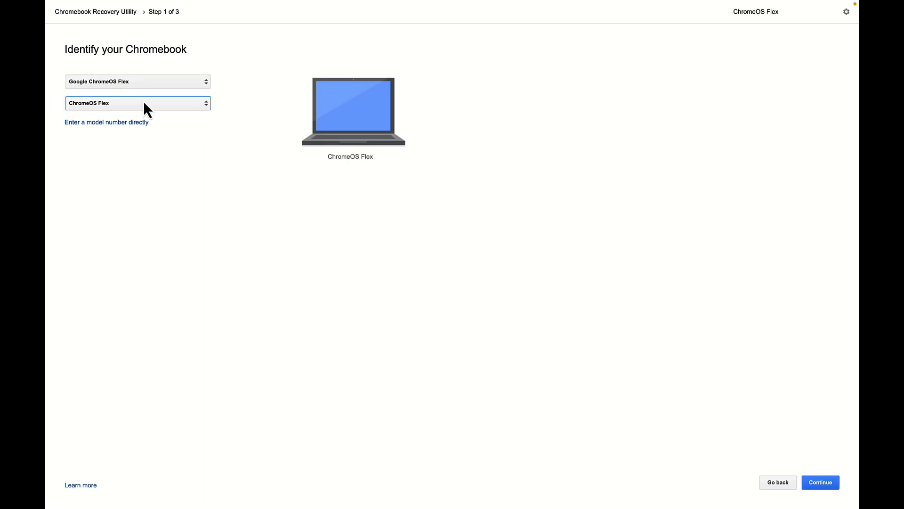
{"action": "mouse_move", "coordinate": [845, 491]}
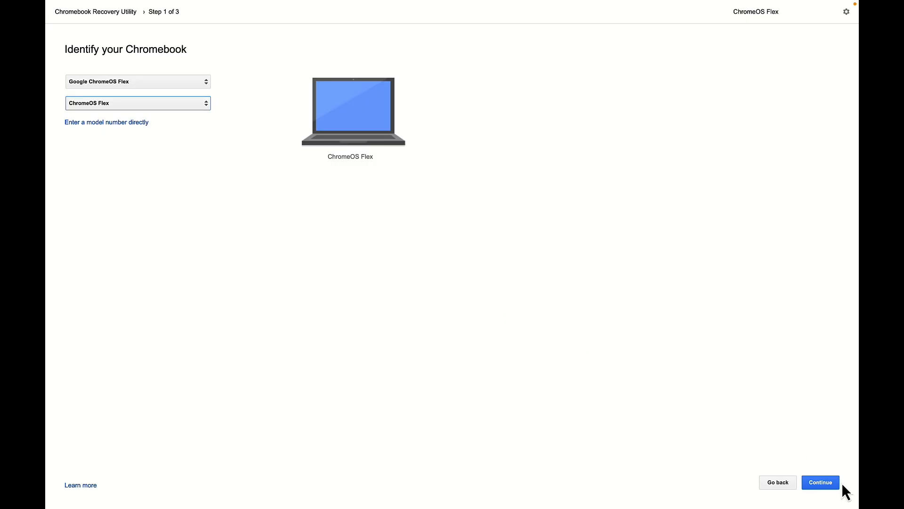
{"action": "left_click", "coordinate": [820, 481]}
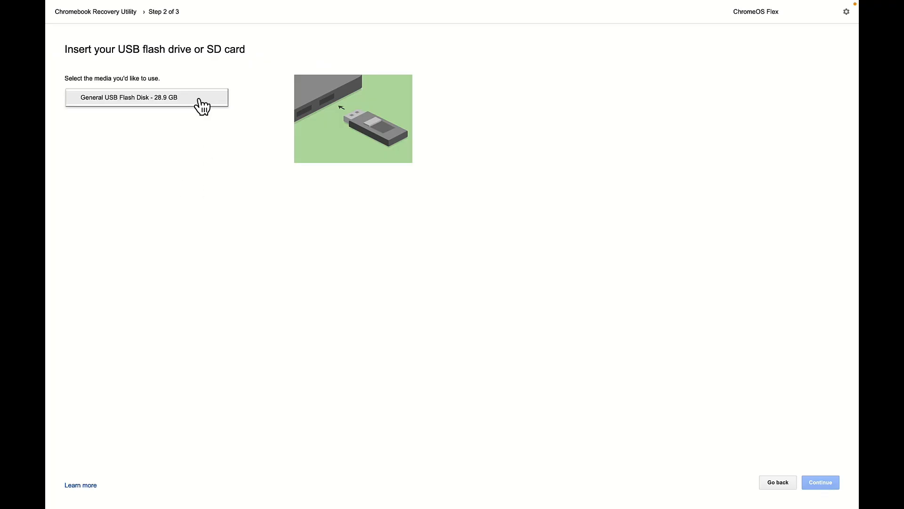
Select the General USB Flash Disk (28.9 GB) and continue to step 3.
{"action": "left_click", "coordinate": [146, 97]}
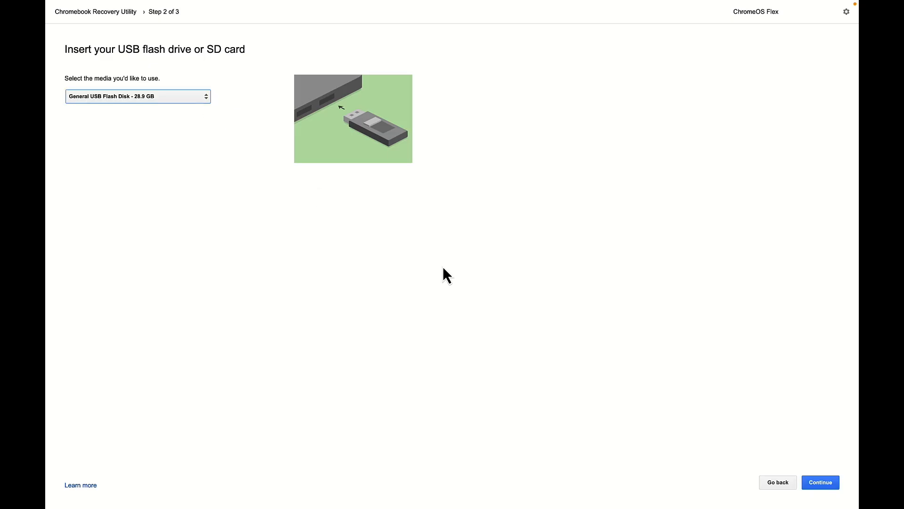
{"action": "mouse_move", "coordinate": [815, 482]}
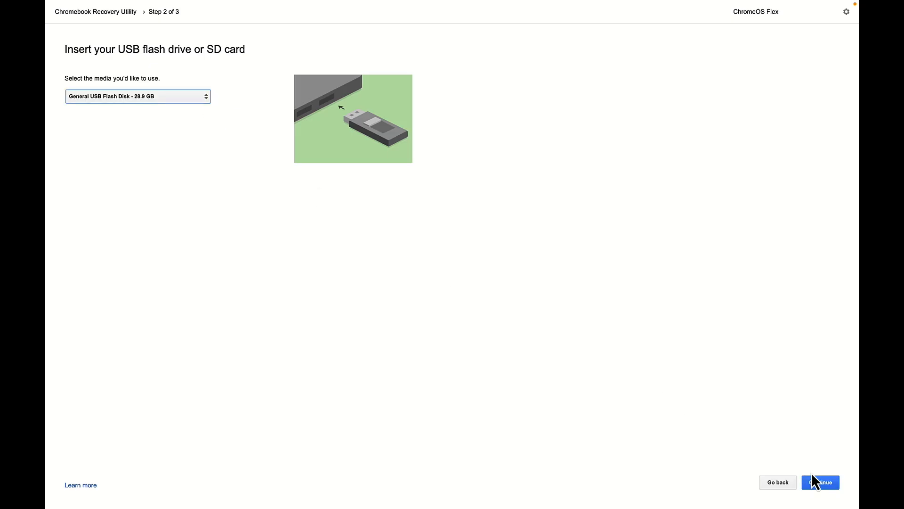
{"action": "left_click", "coordinate": [819, 483]}
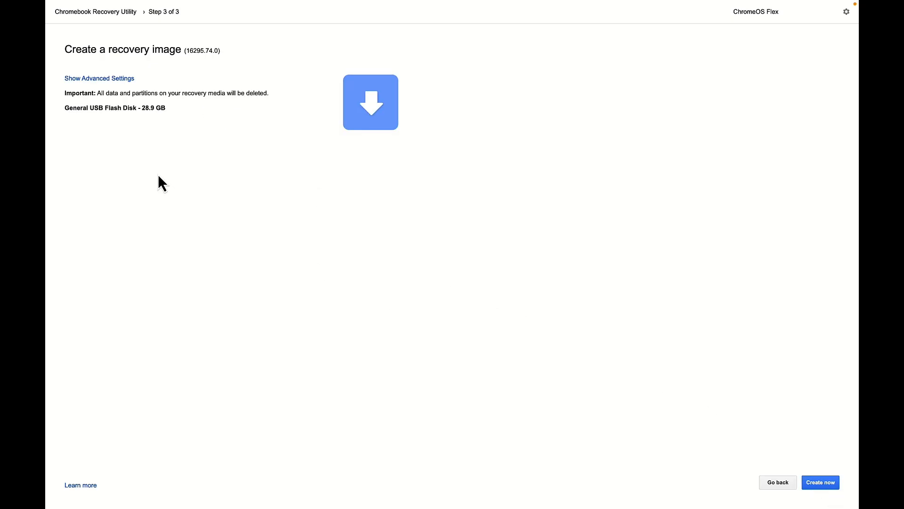
{"action": "mouse_move", "coordinate": [697, 389]}
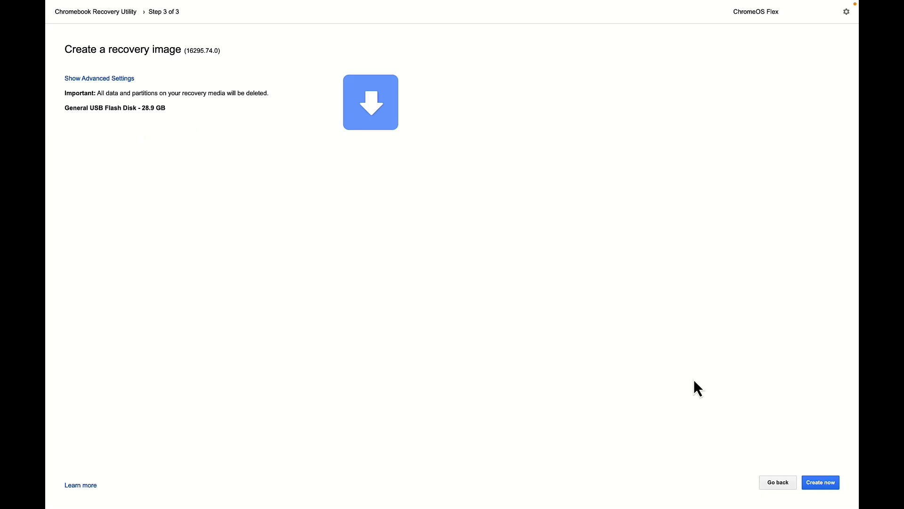
Create the recovery image, allowing removable-drive access, until the Success screen appears.
{"action": "left_click", "coordinate": [820, 482]}
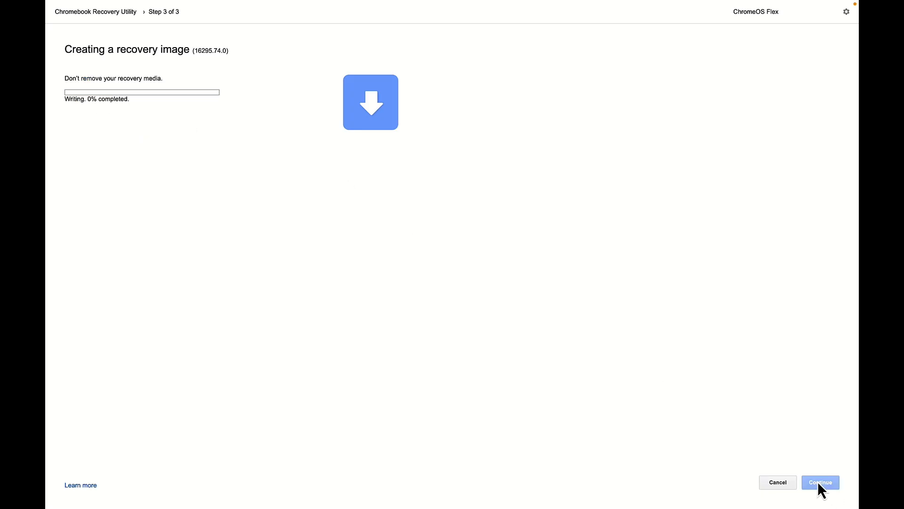
{"action": "left_click", "coordinate": [820, 481]}
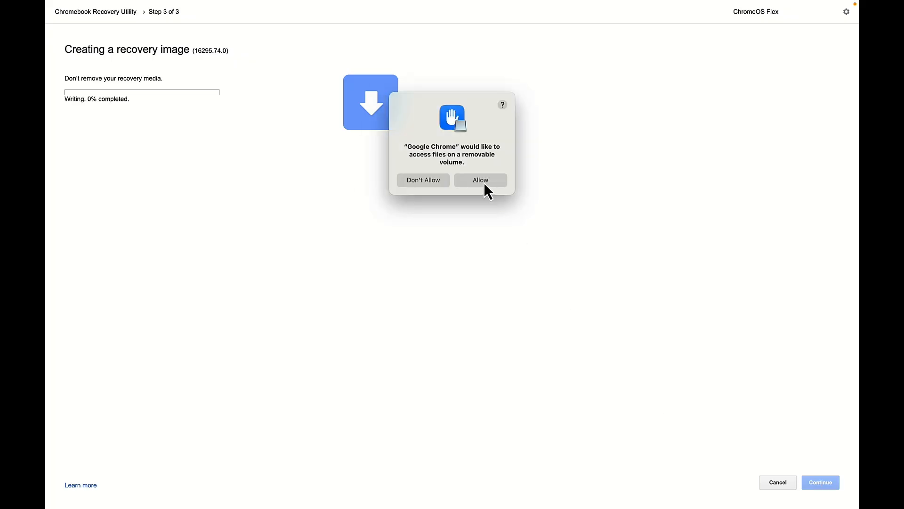
{"action": "left_click", "coordinate": [480, 180]}
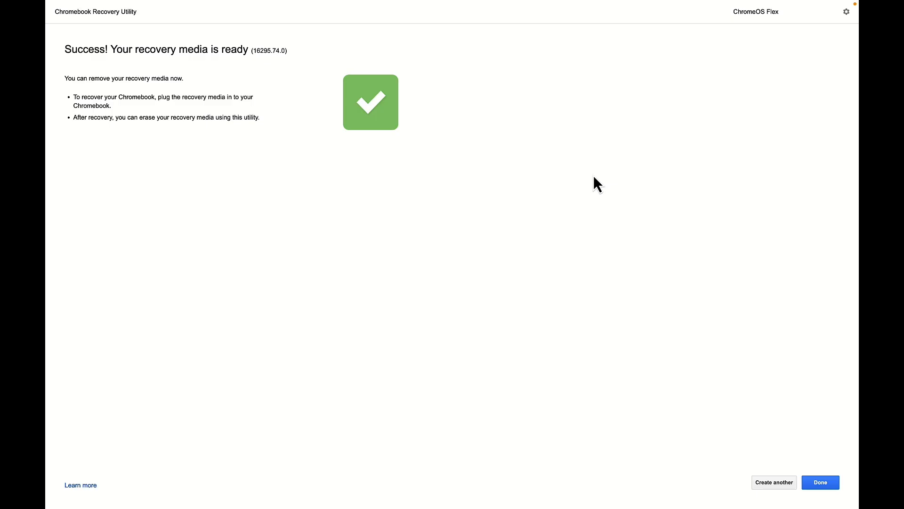
{"action": "mouse_move", "coordinate": [820, 482]}
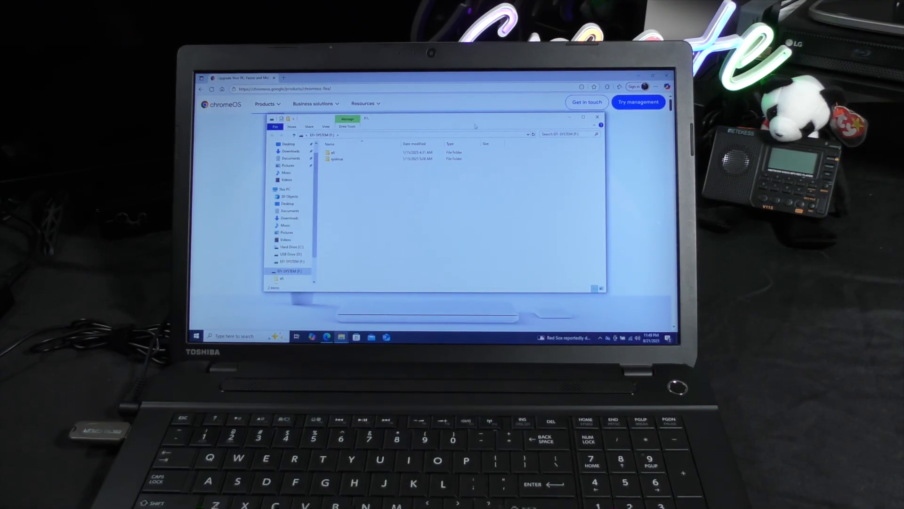
Close the EFI-SYSTEM File Explorer window and the Chrome window.
{"action": "left_click", "coordinate": [597, 118]}
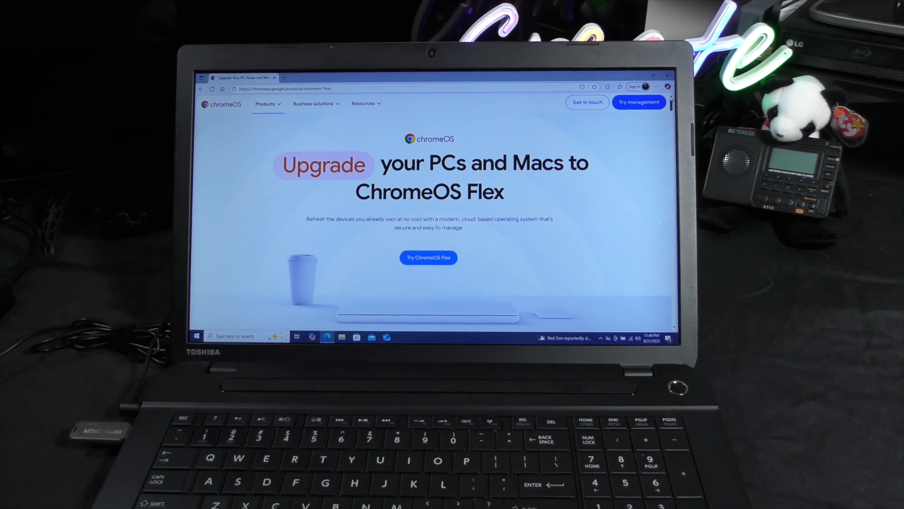
{"action": "left_click", "coordinate": [667, 75]}
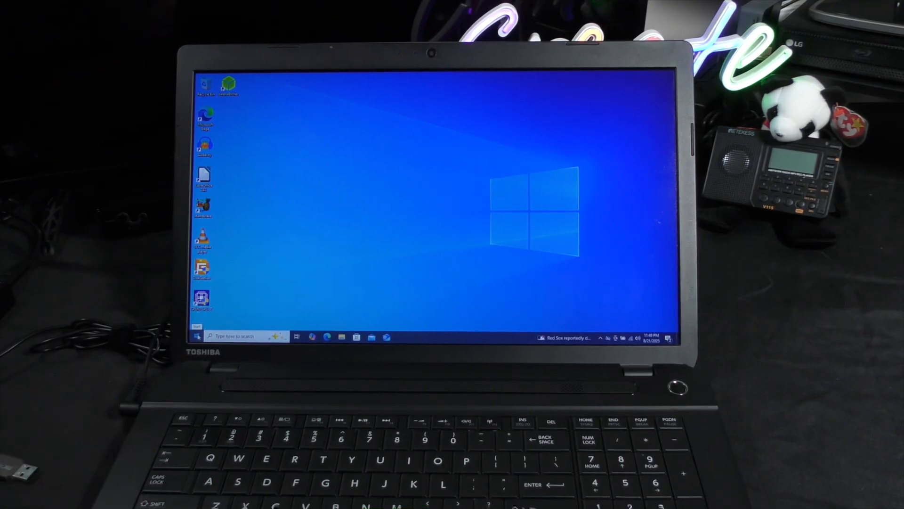
Restart Windows 10 from the Start menu's power options.
{"action": "left_click", "coordinate": [196, 336]}
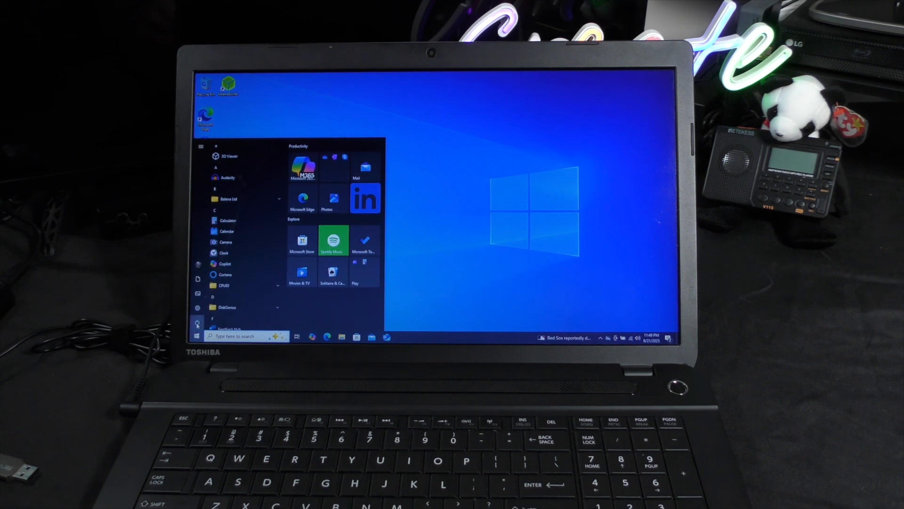
{"action": "left_click", "coordinate": [197, 321]}
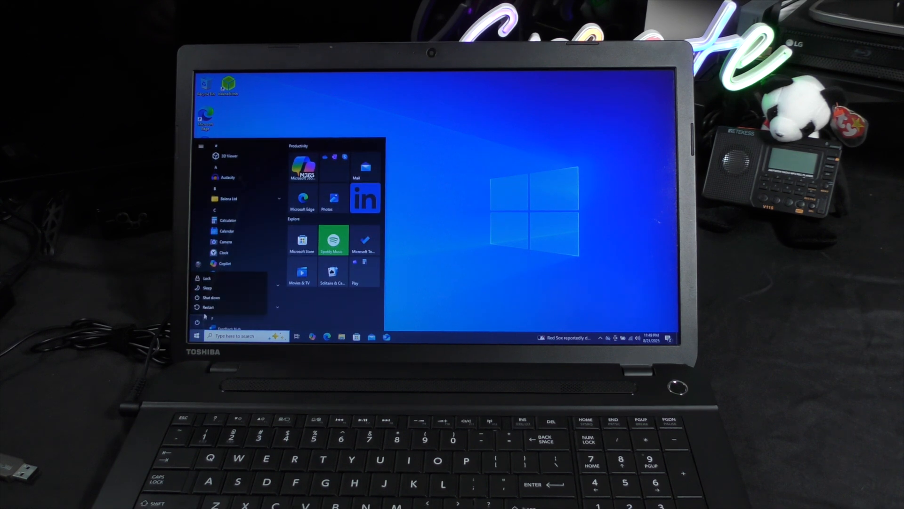
{"action": "left_click", "coordinate": [208, 307]}
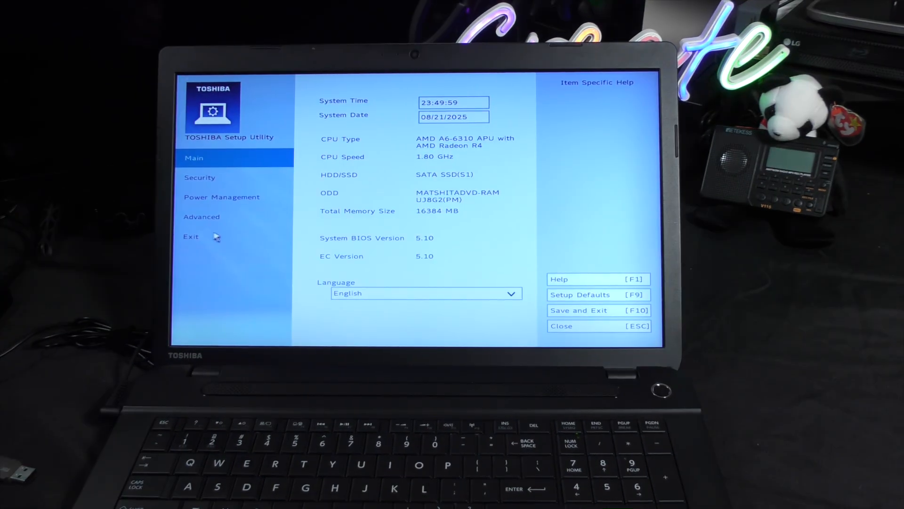
Move USB to the top of the boot priority order and save on exit.
{"action": "left_click", "coordinate": [203, 217]}
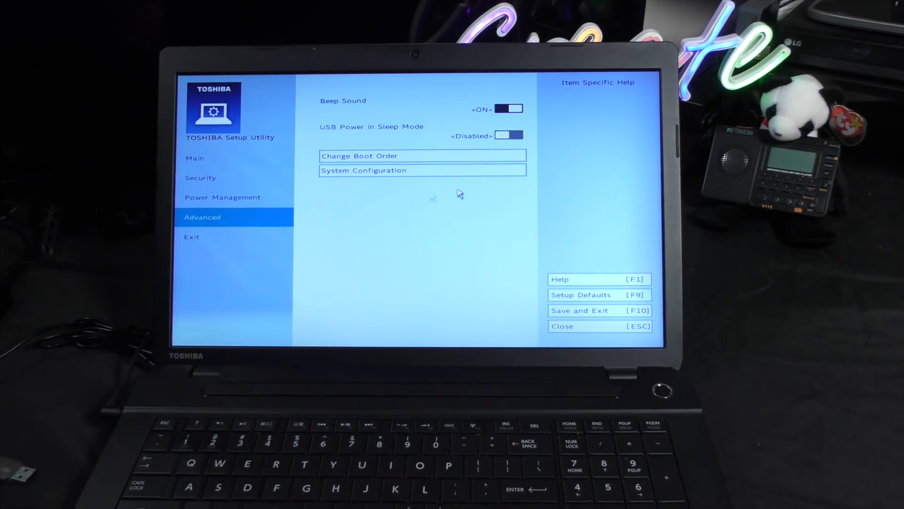
{"action": "left_click", "coordinate": [422, 156]}
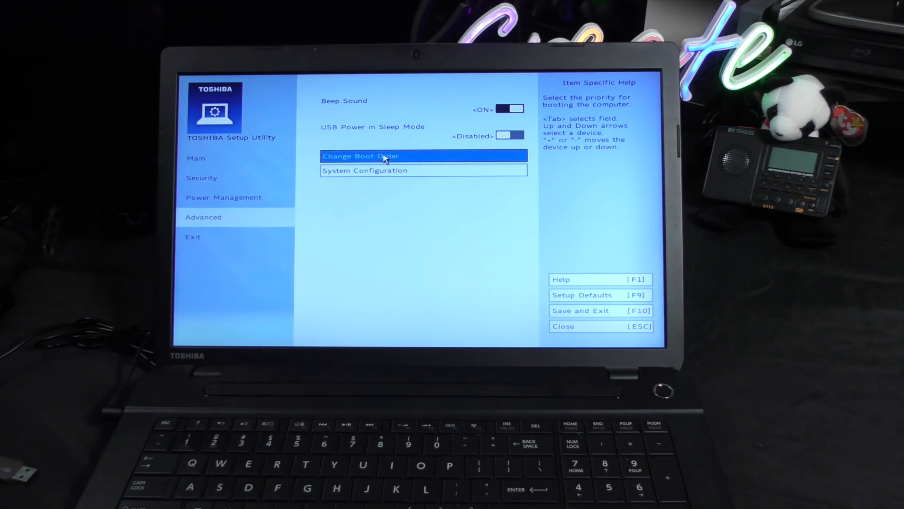
{"action": "left_click", "coordinate": [361, 156]}
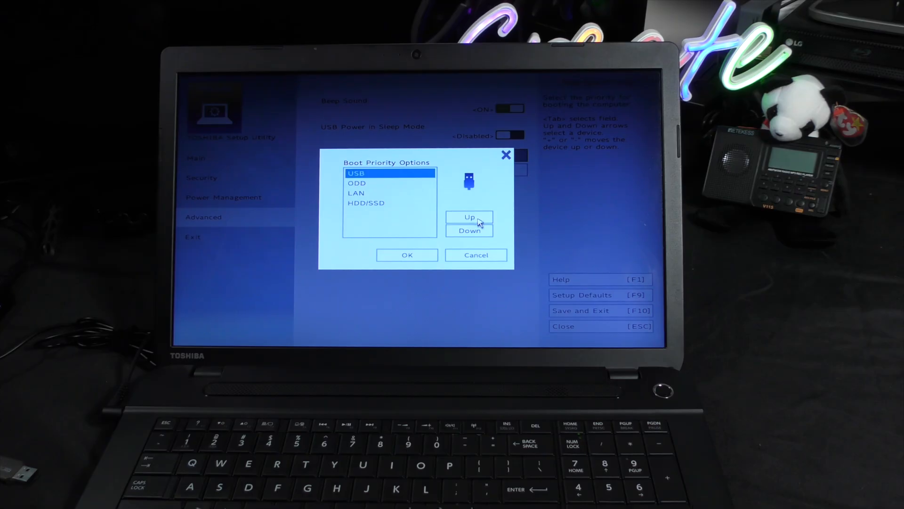
{"action": "left_click", "coordinate": [407, 255]}
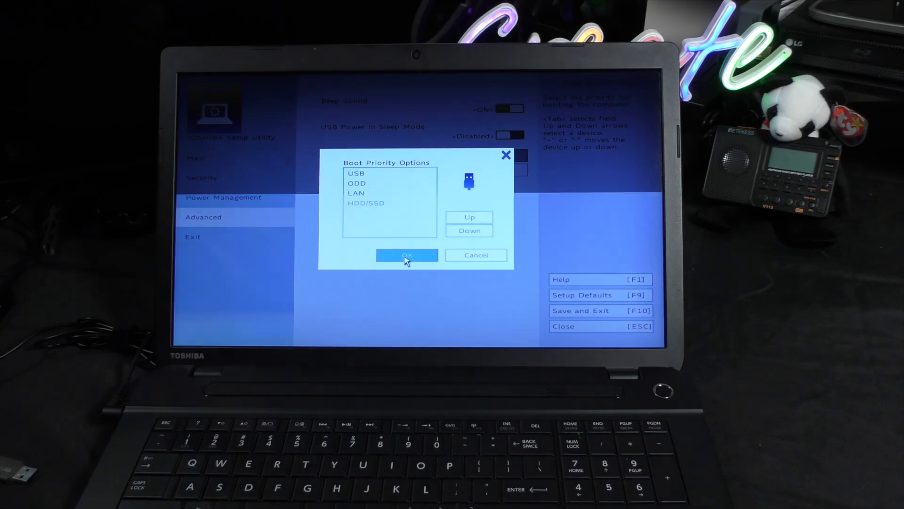
{"action": "left_click", "coordinate": [407, 255]}
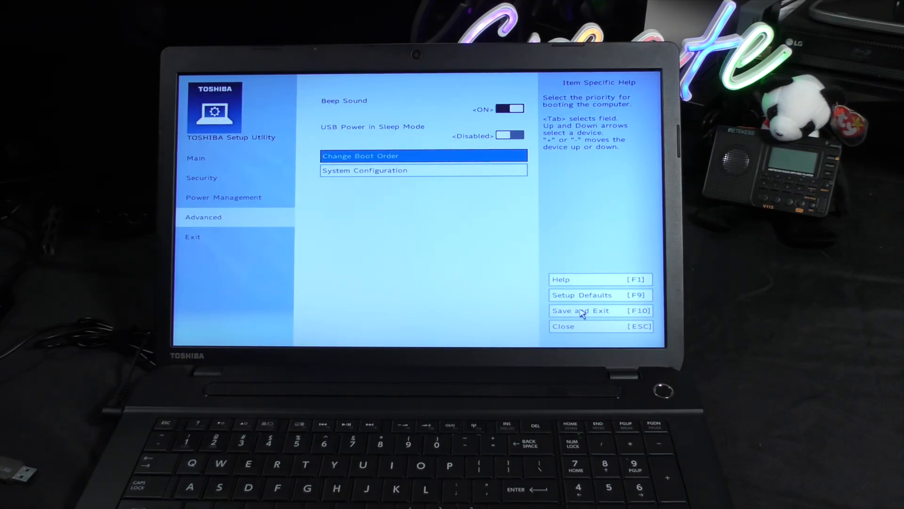
{"action": "left_click", "coordinate": [581, 311]}
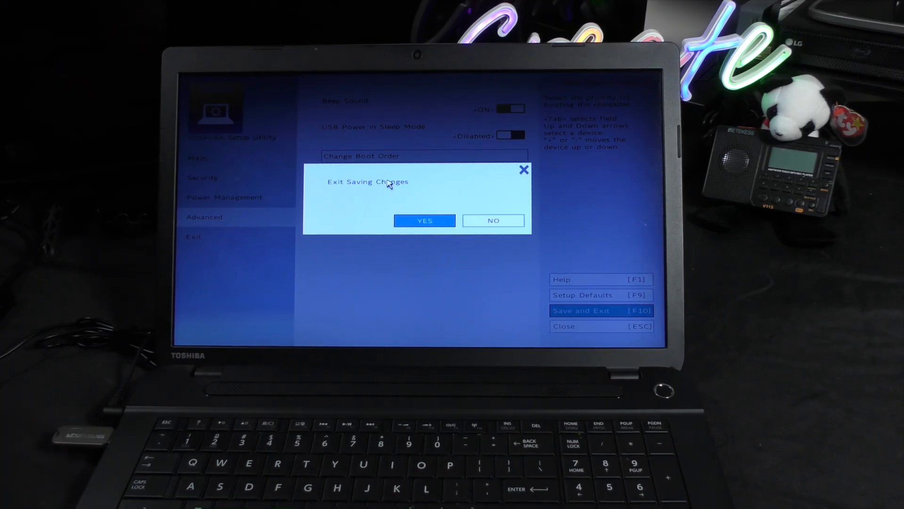
{"action": "mouse_move", "coordinate": [658, 340]}
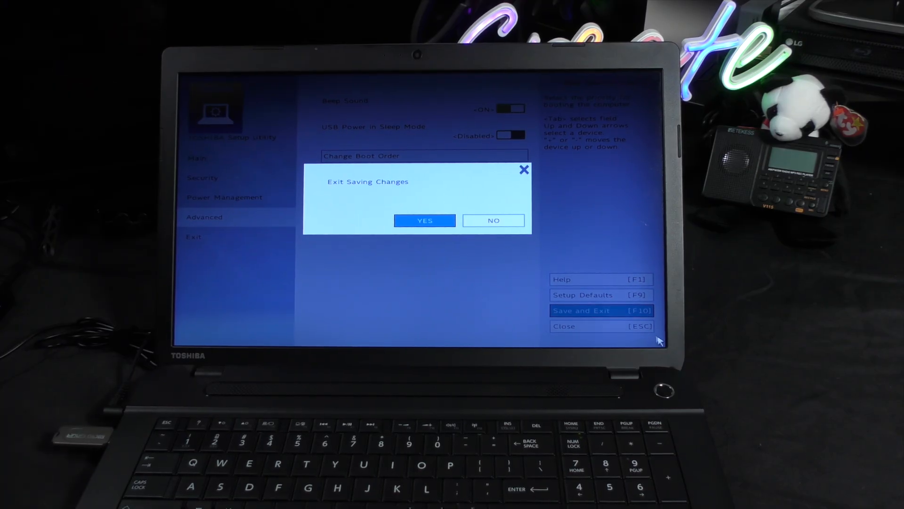
{"action": "left_click", "coordinate": [424, 220]}
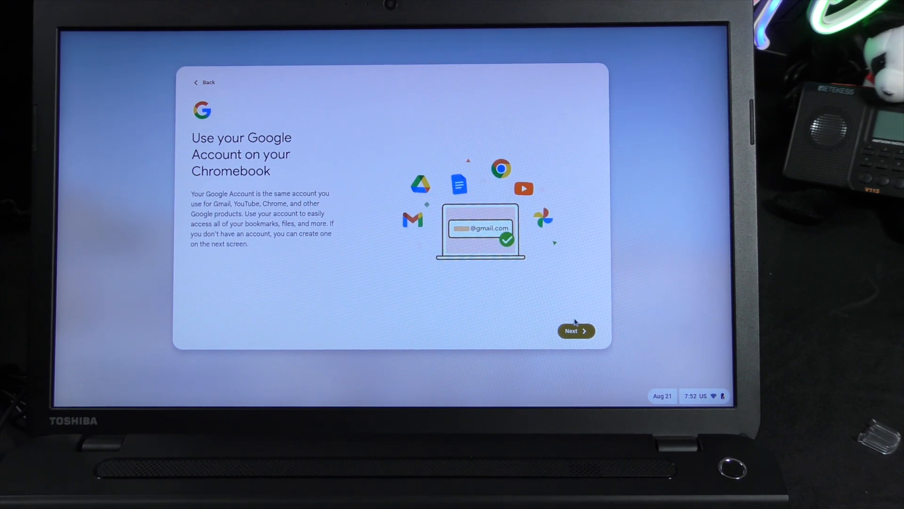
Continue past the 'Use your Google Account on your Chromebook' introduction.
{"action": "left_click", "coordinate": [576, 330]}
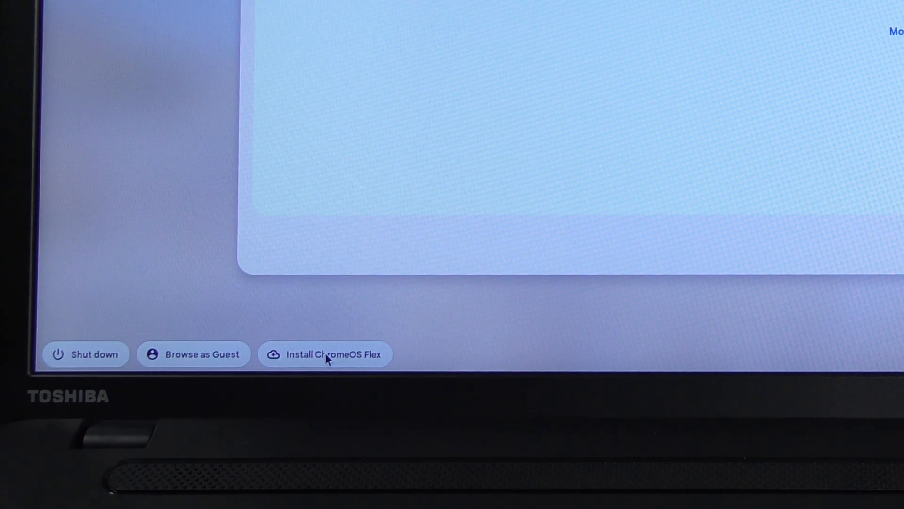
Install ChromeOS Flex onto the laptop drive, confirming the data will be replaced.
{"action": "left_click", "coordinate": [325, 354]}
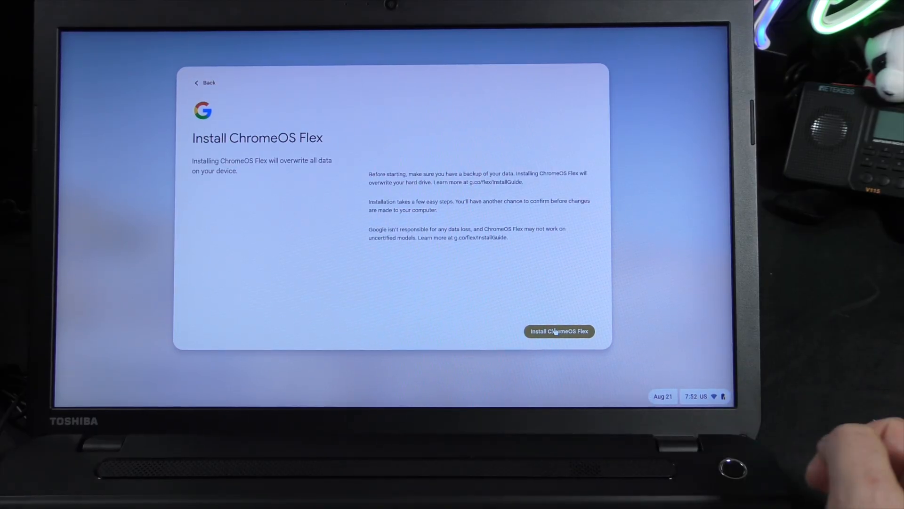
{"action": "left_click", "coordinate": [559, 332]}
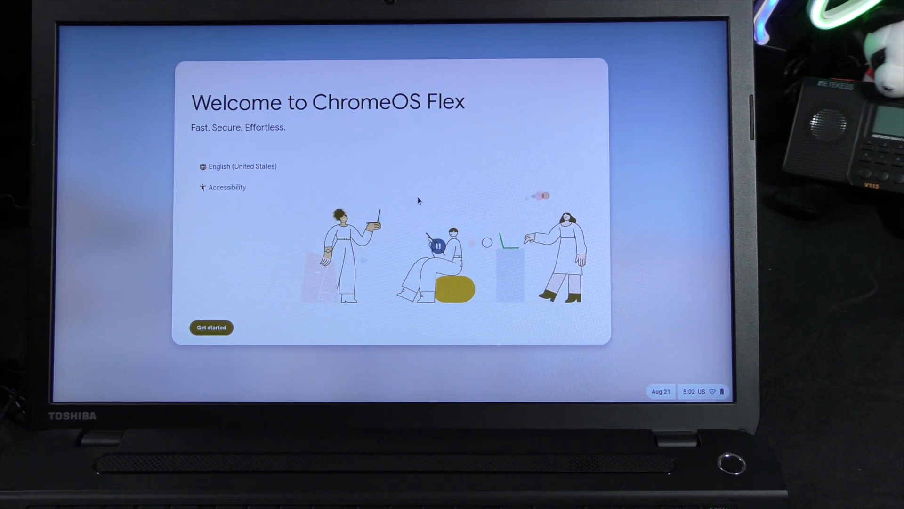
Start setup, connect to NETGEAR13 Wi-Fi, and choose 'For personal use'.
{"action": "left_click", "coordinate": [211, 328]}
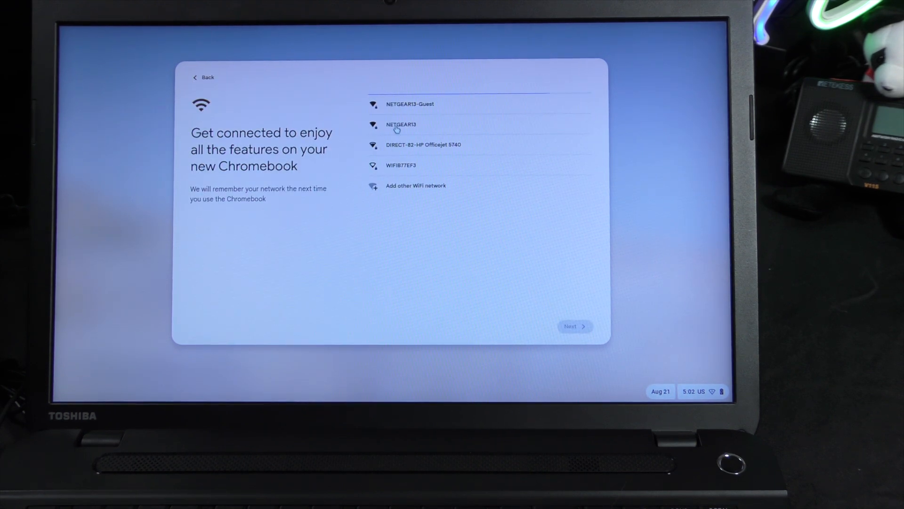
{"action": "left_click", "coordinate": [401, 124]}
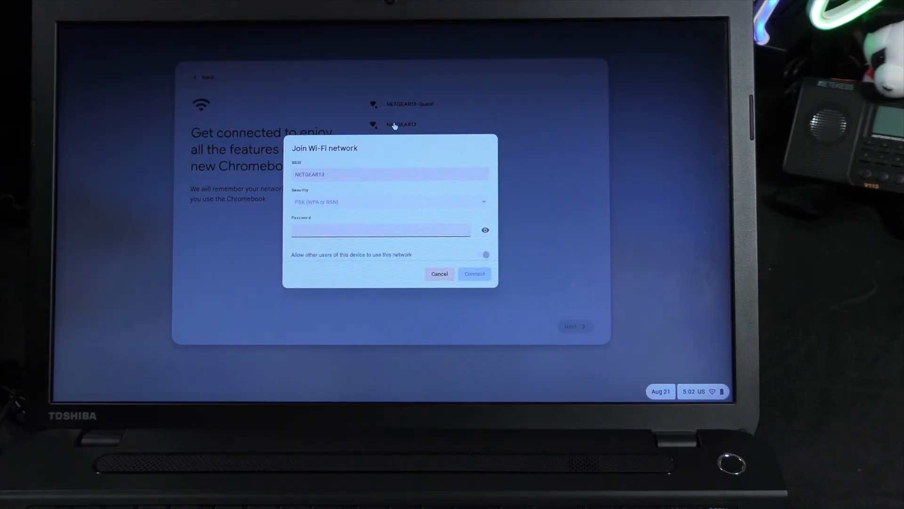
{"action": "left_click", "coordinate": [474, 273]}
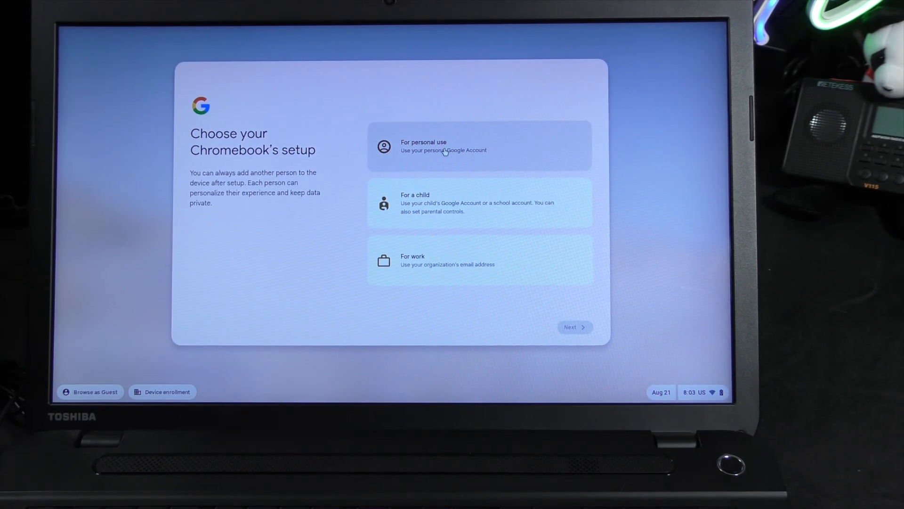
{"action": "left_click", "coordinate": [571, 327]}
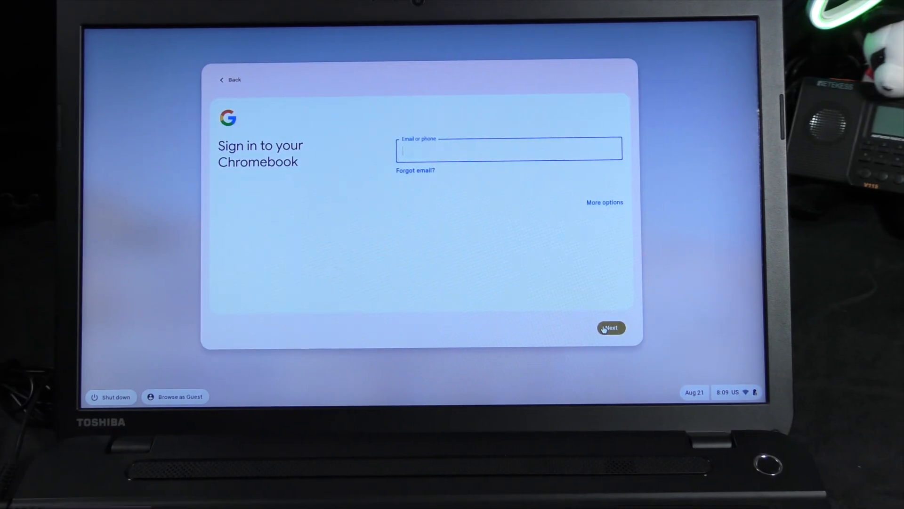
Accept the terms with sync review enabled and choose the Google Account password.
{"action": "left_click", "coordinate": [610, 328]}
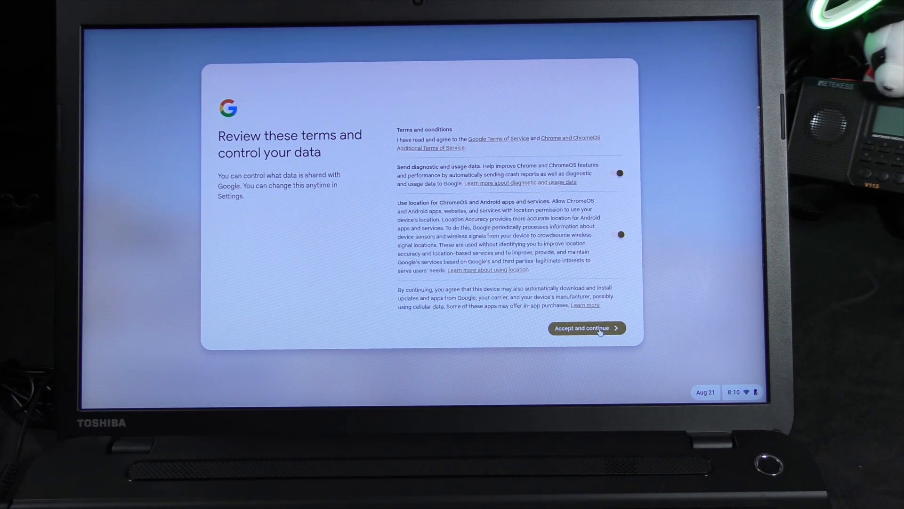
{"action": "mouse_move", "coordinate": [571, 298]}
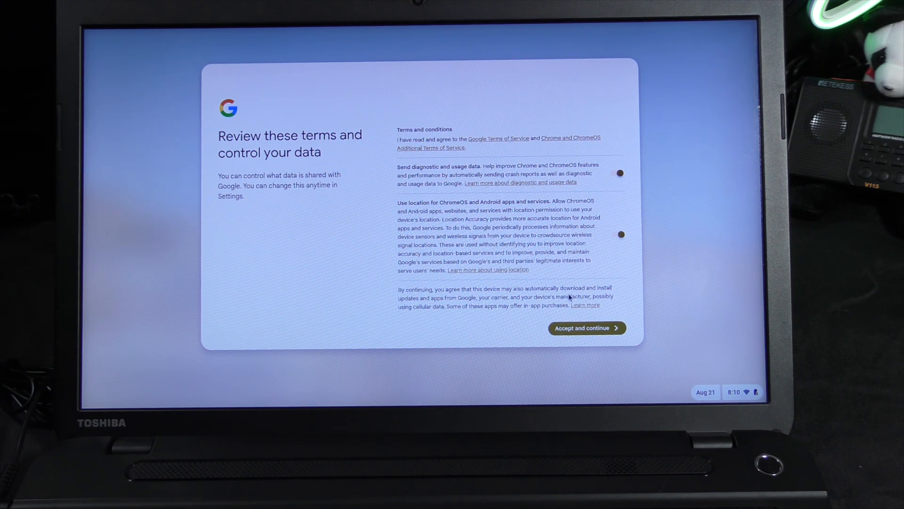
{"action": "left_click", "coordinate": [586, 327]}
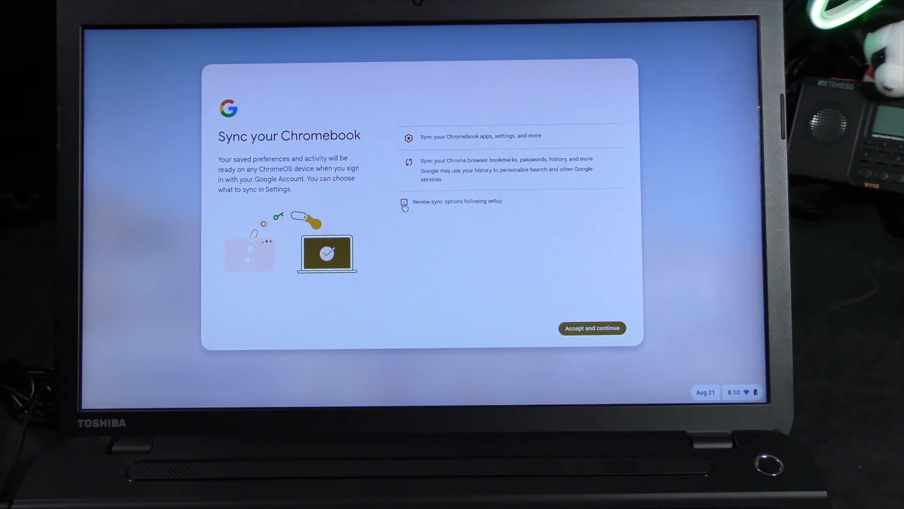
{"action": "left_click", "coordinate": [592, 328]}
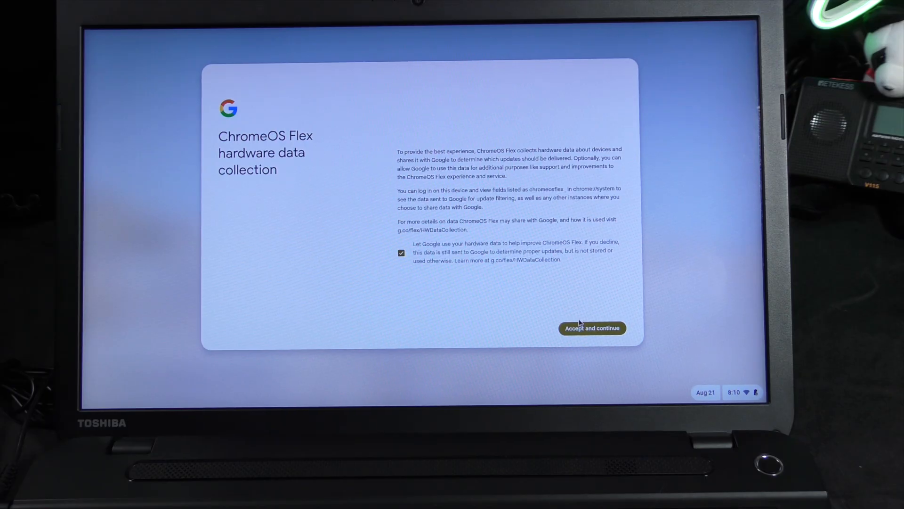
{"action": "left_click", "coordinate": [592, 327]}
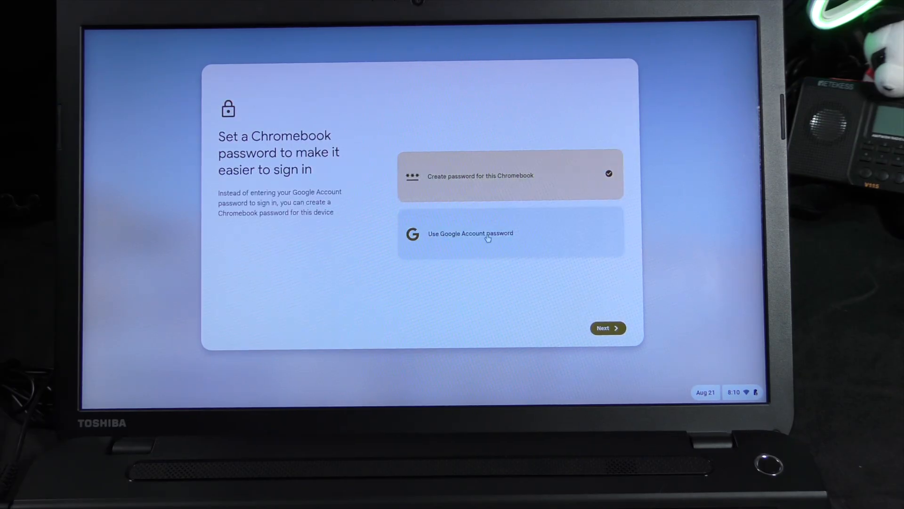
{"action": "left_click", "coordinate": [510, 233]}
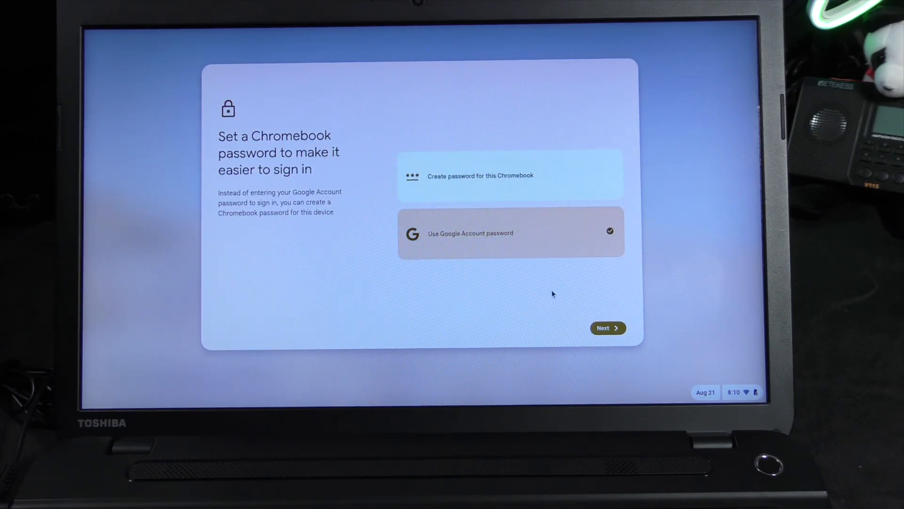
{"action": "left_click", "coordinate": [608, 328]}
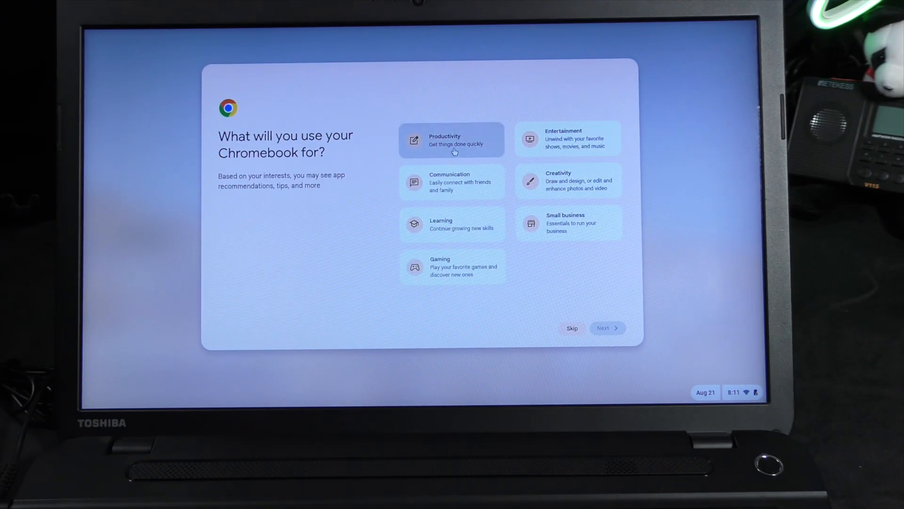
Pick Productivity and Communication as interests, then skip the extra features.
{"action": "left_click", "coordinate": [451, 140]}
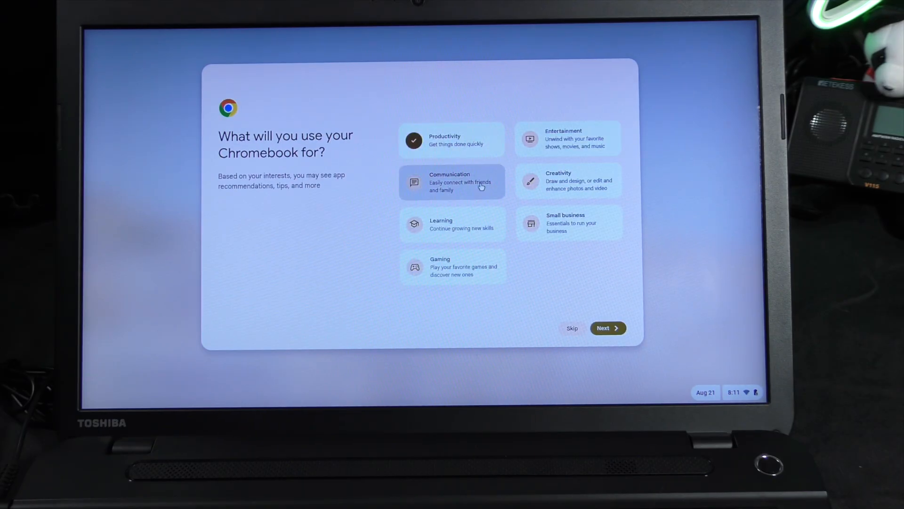
{"action": "left_click", "coordinate": [452, 182]}
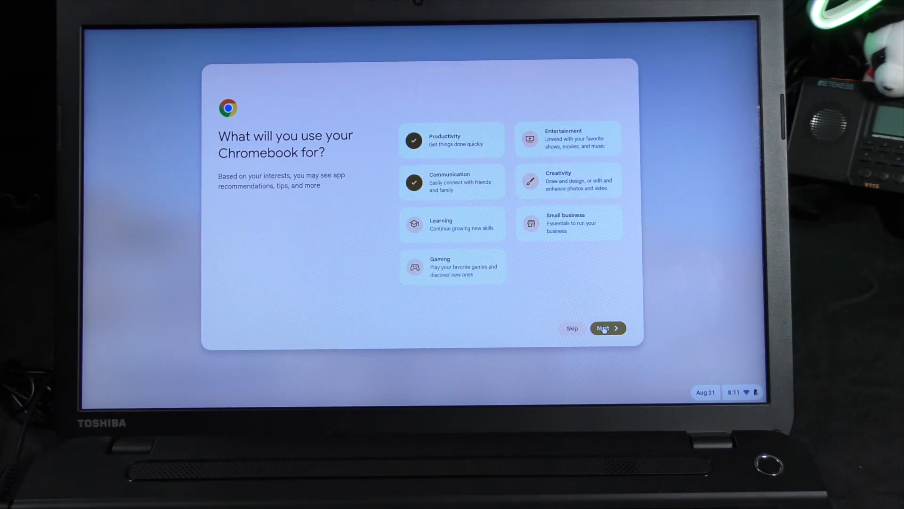
{"action": "left_click", "coordinate": [607, 328]}
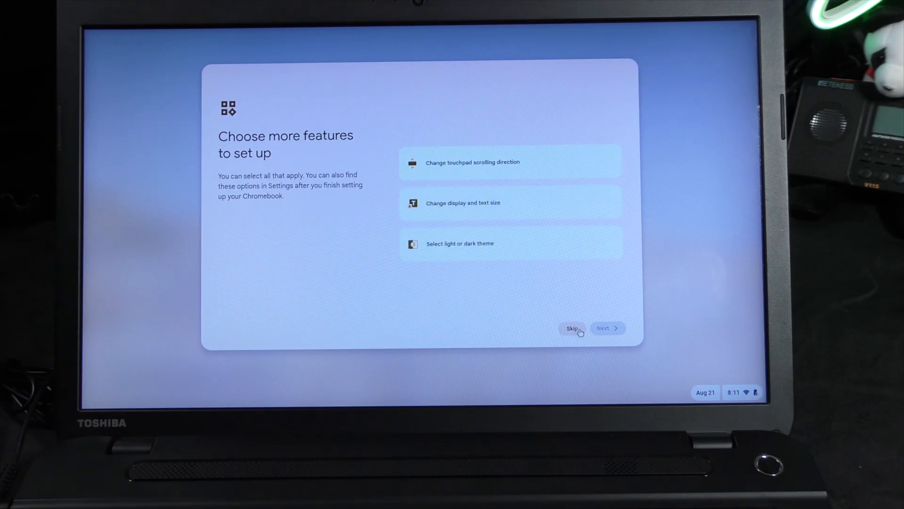
{"action": "left_click", "coordinate": [572, 328]}
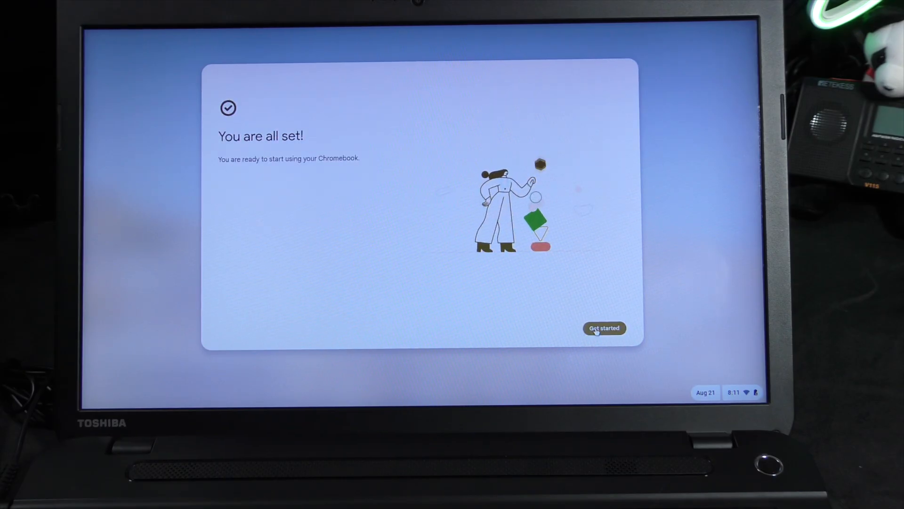
{"action": "left_click", "coordinate": [603, 328]}
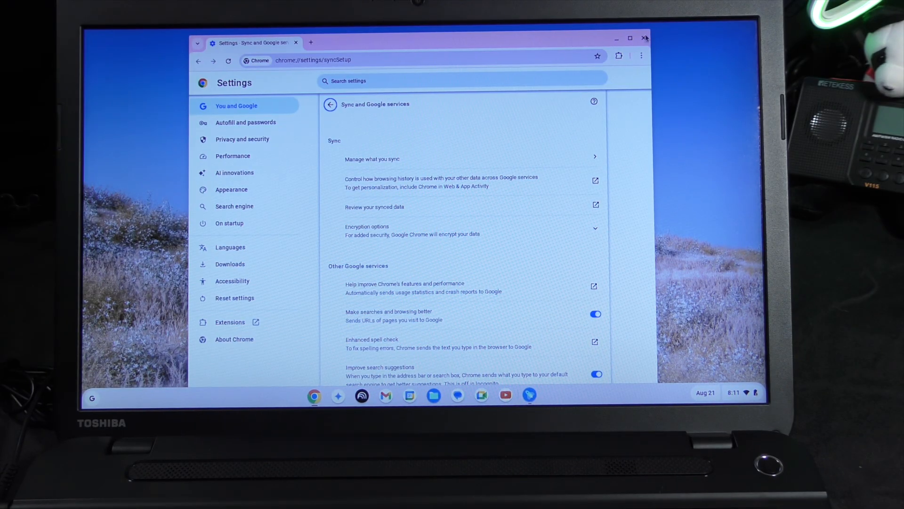
Close the sync Settings window and the Explore welcome window.
{"action": "left_click", "coordinate": [645, 38]}
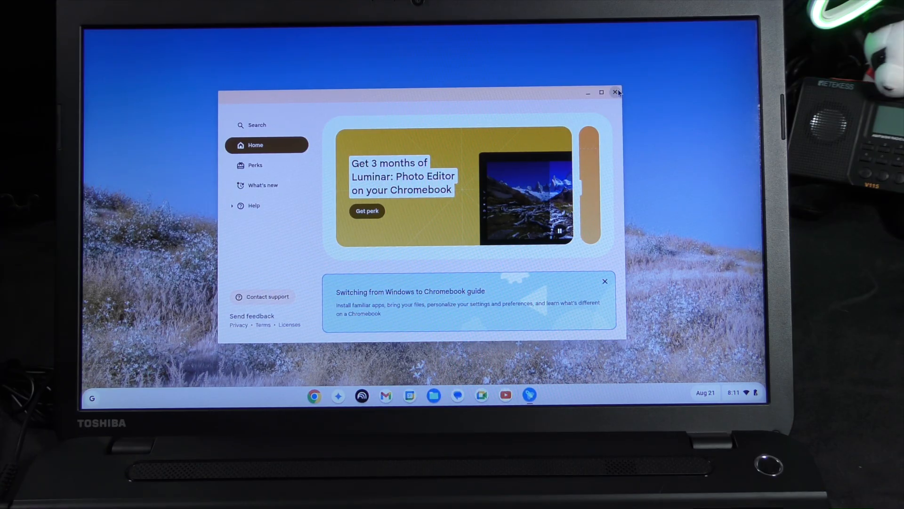
{"action": "left_click", "coordinate": [615, 92]}
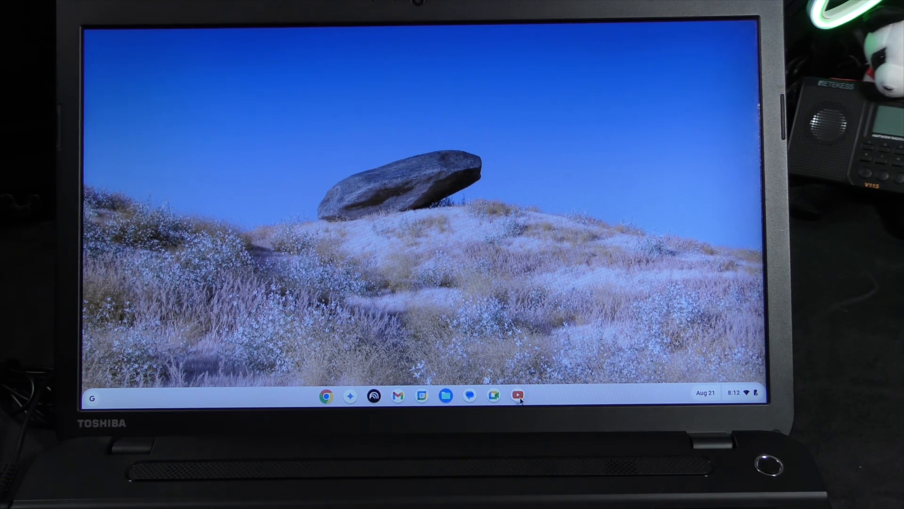
Play 'COSTA RICA IN 4K 60fps HDR' full screen and show its quality options.
{"action": "left_click", "coordinate": [517, 395]}
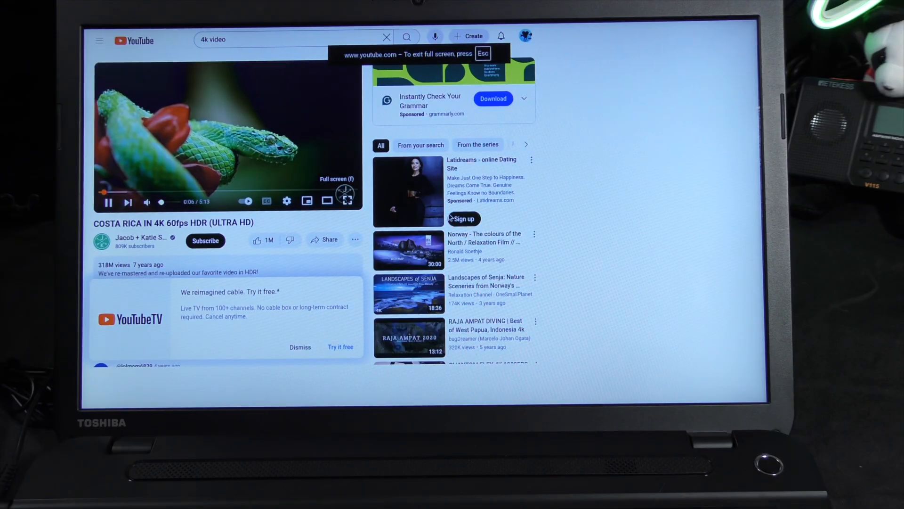
{"action": "left_click", "coordinate": [346, 201]}
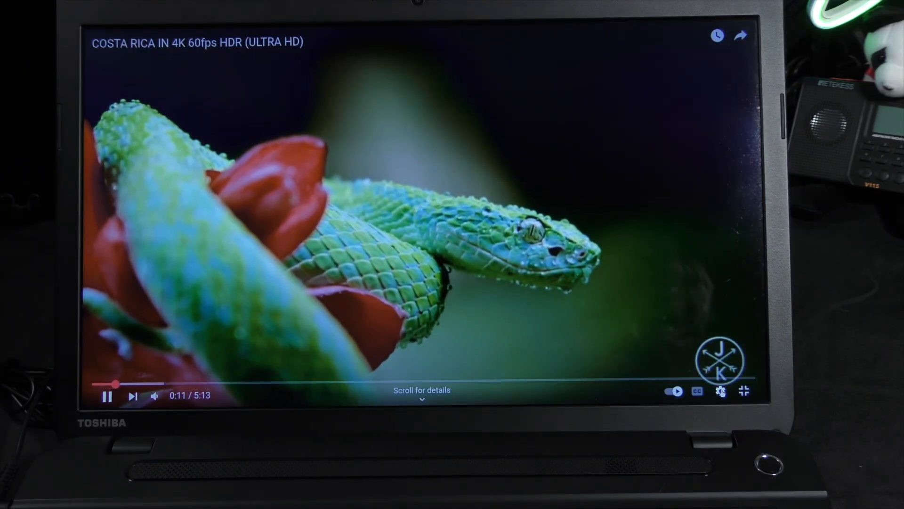
{"action": "left_click", "coordinate": [721, 390]}
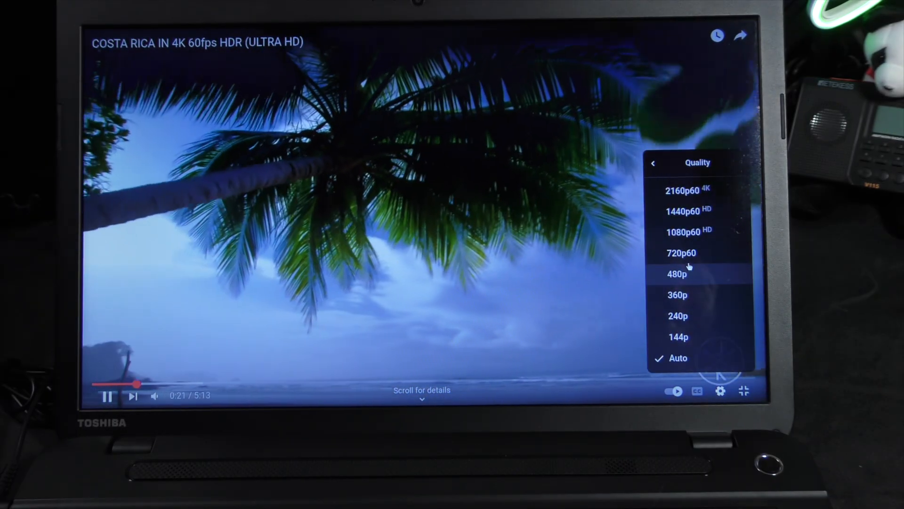
Play the Costa Rica video at 1080p60, then switch it to 720p60.
{"action": "left_click", "coordinate": [677, 274]}
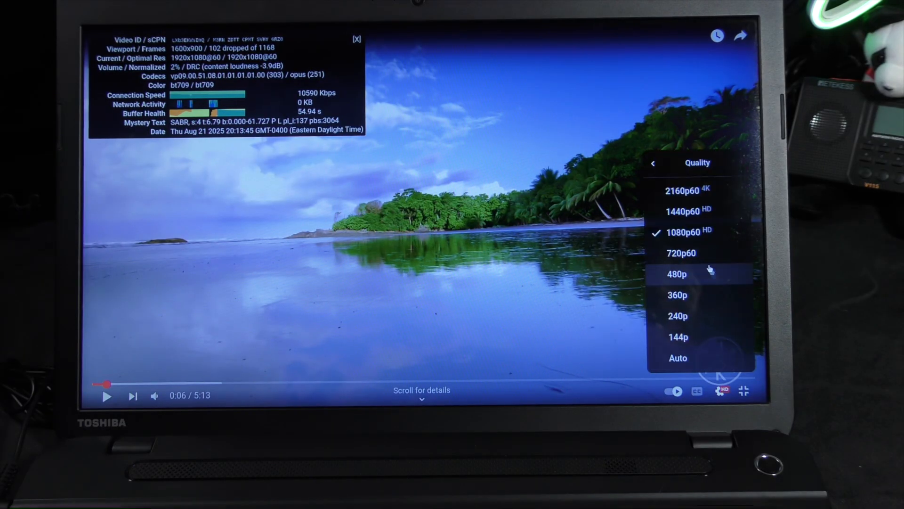
{"action": "left_click", "coordinate": [681, 253]}
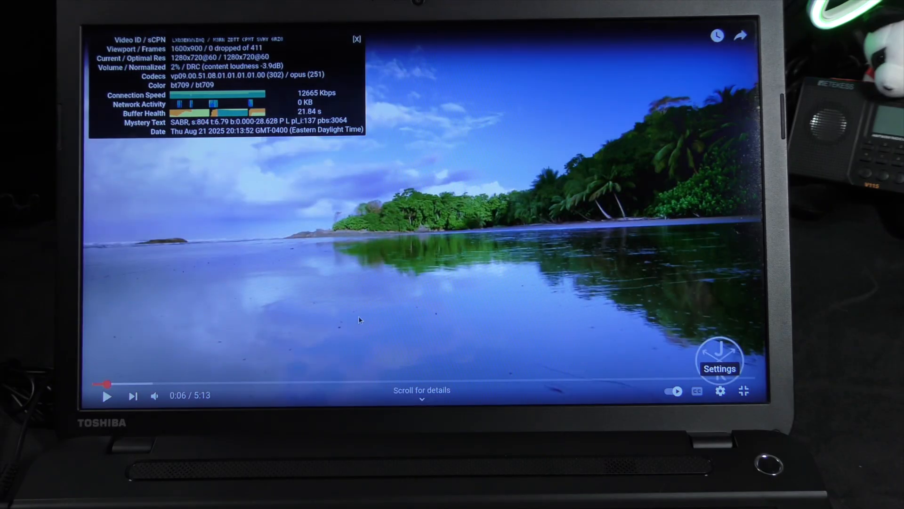